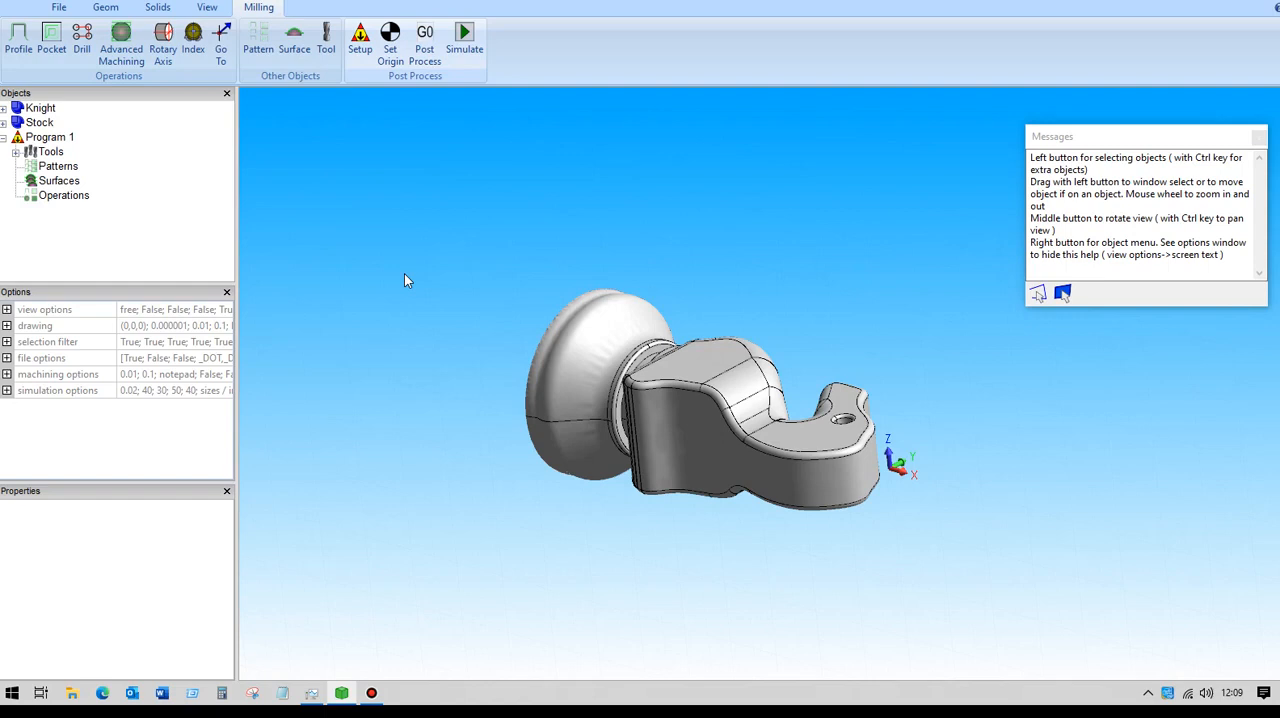
- In Program 1's setup, set the tool change Z to 100 and enable Output same name
left_click(673, 372)
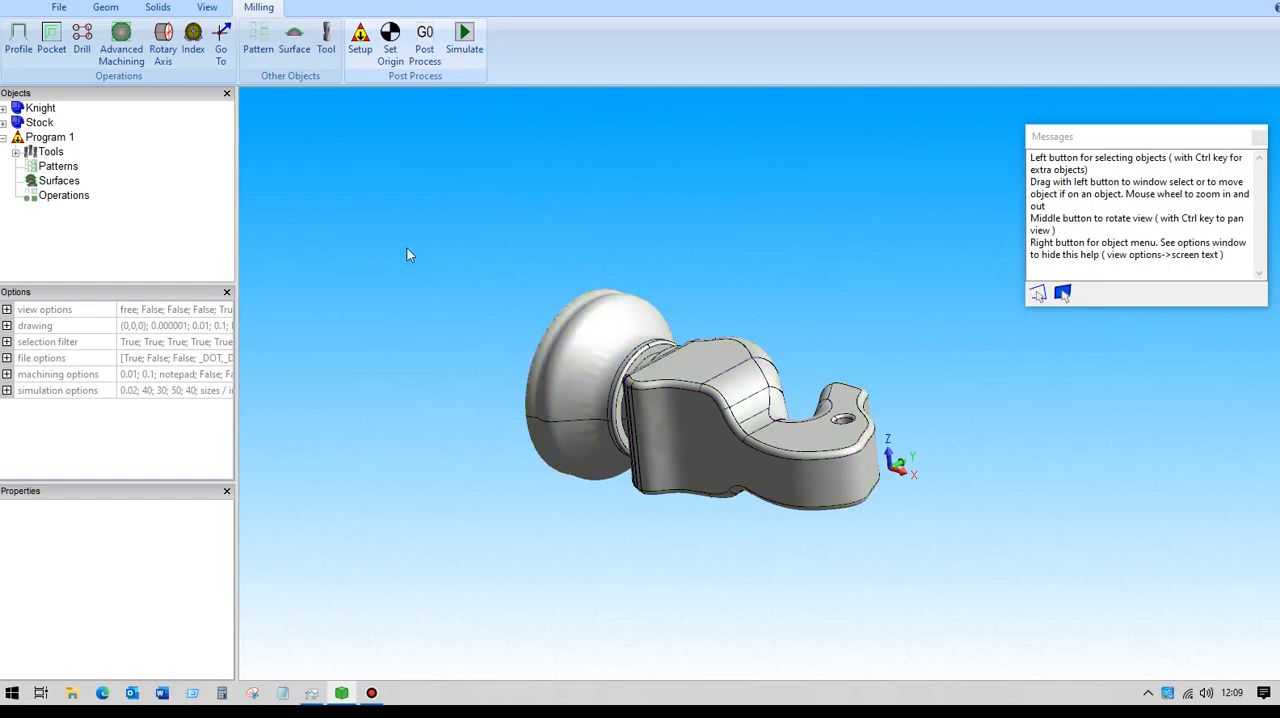
mouse_move(427, 320)
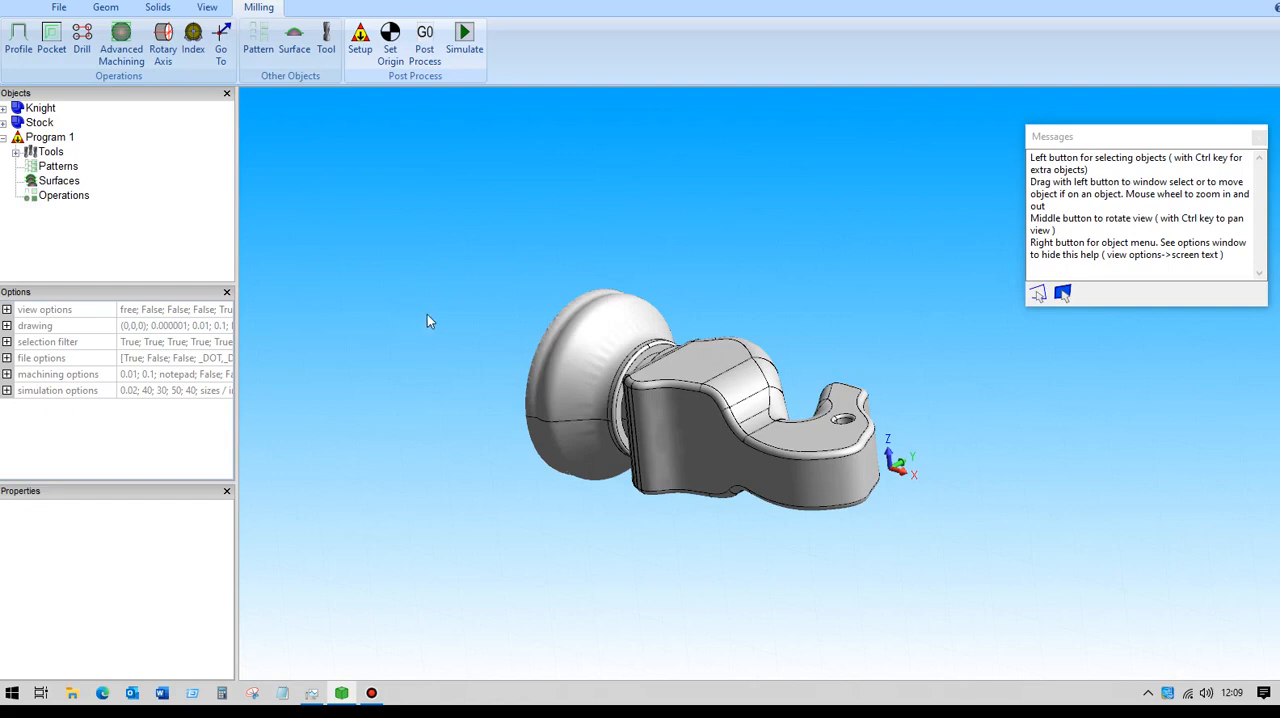
mouse_move(347, 63)
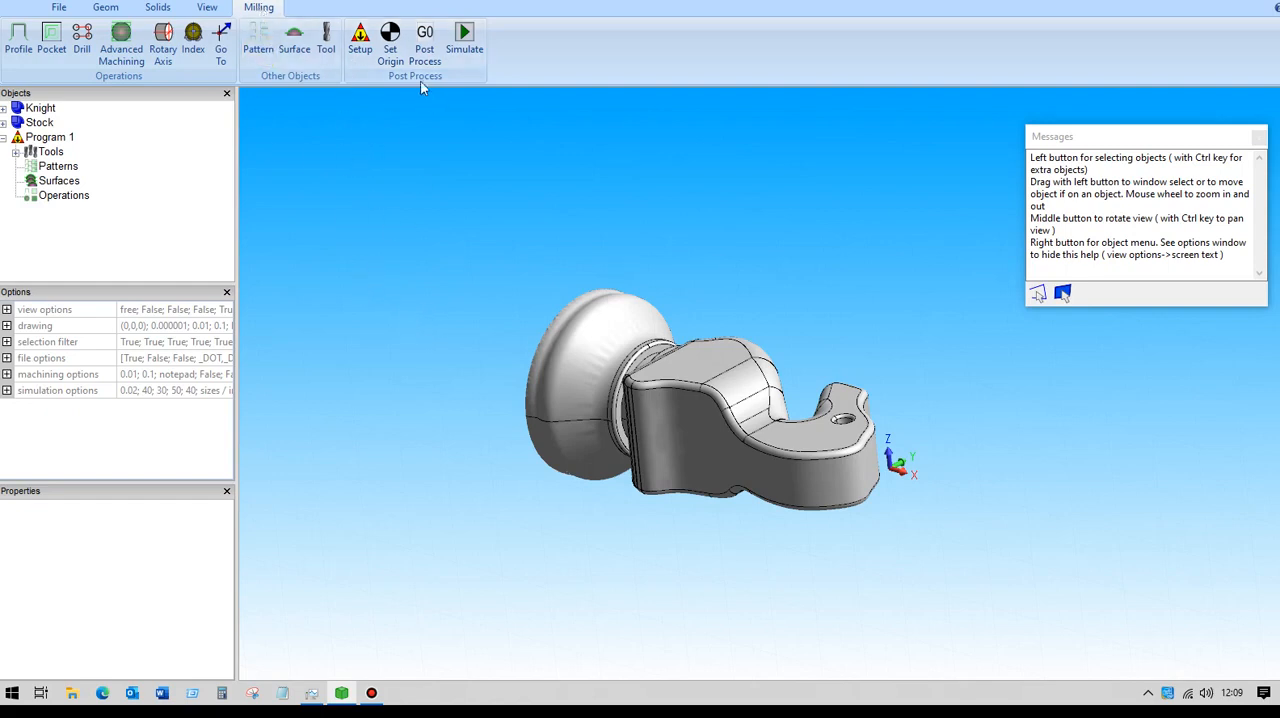
mouse_move(359, 40)
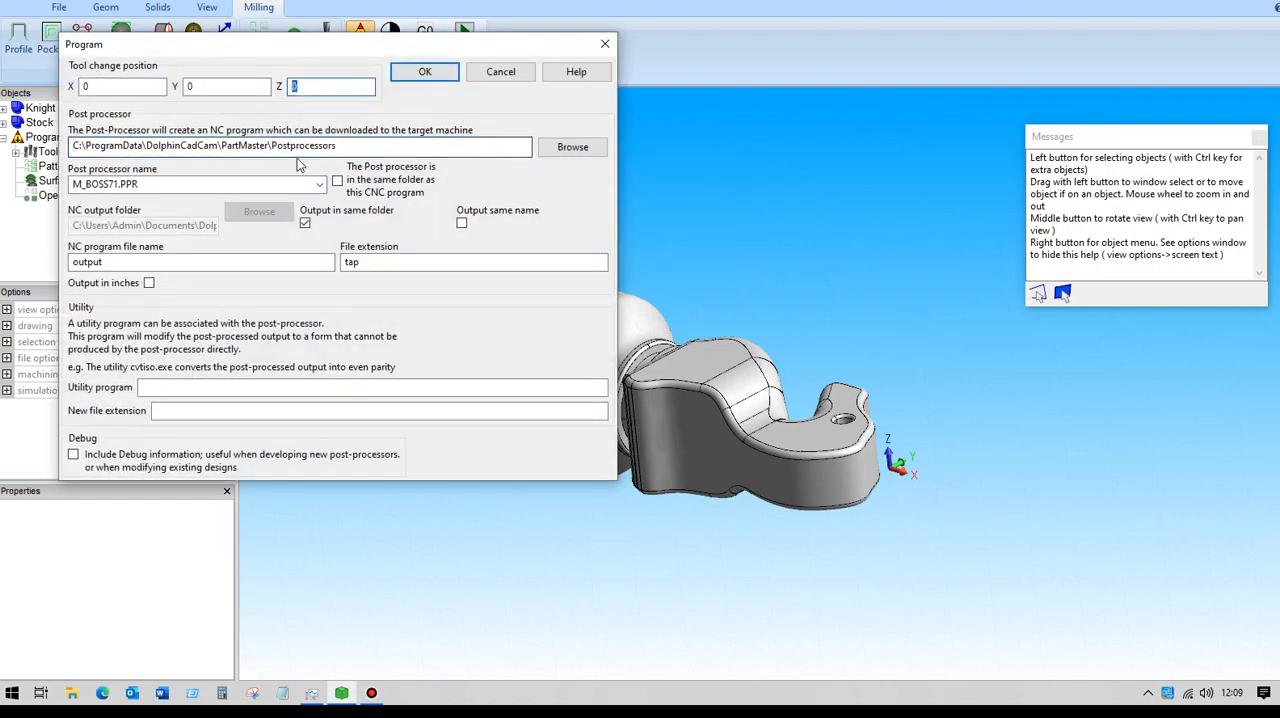
type("100")
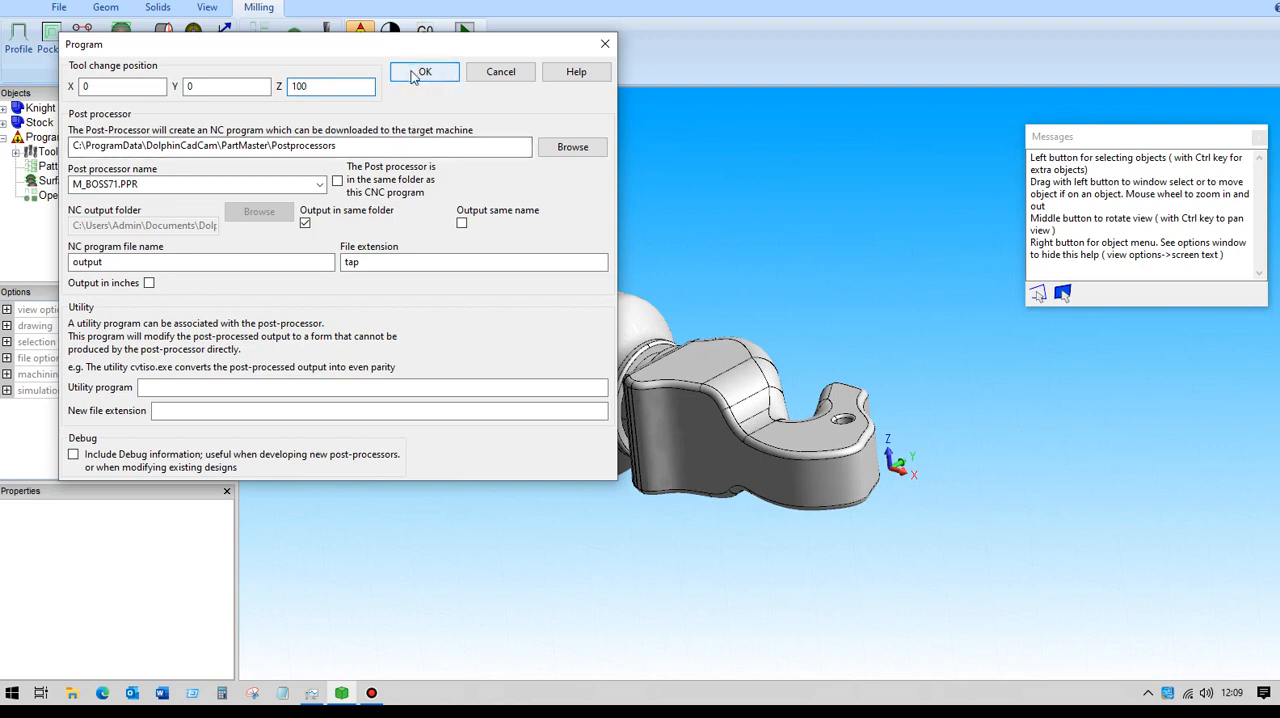
left_click(461, 222)
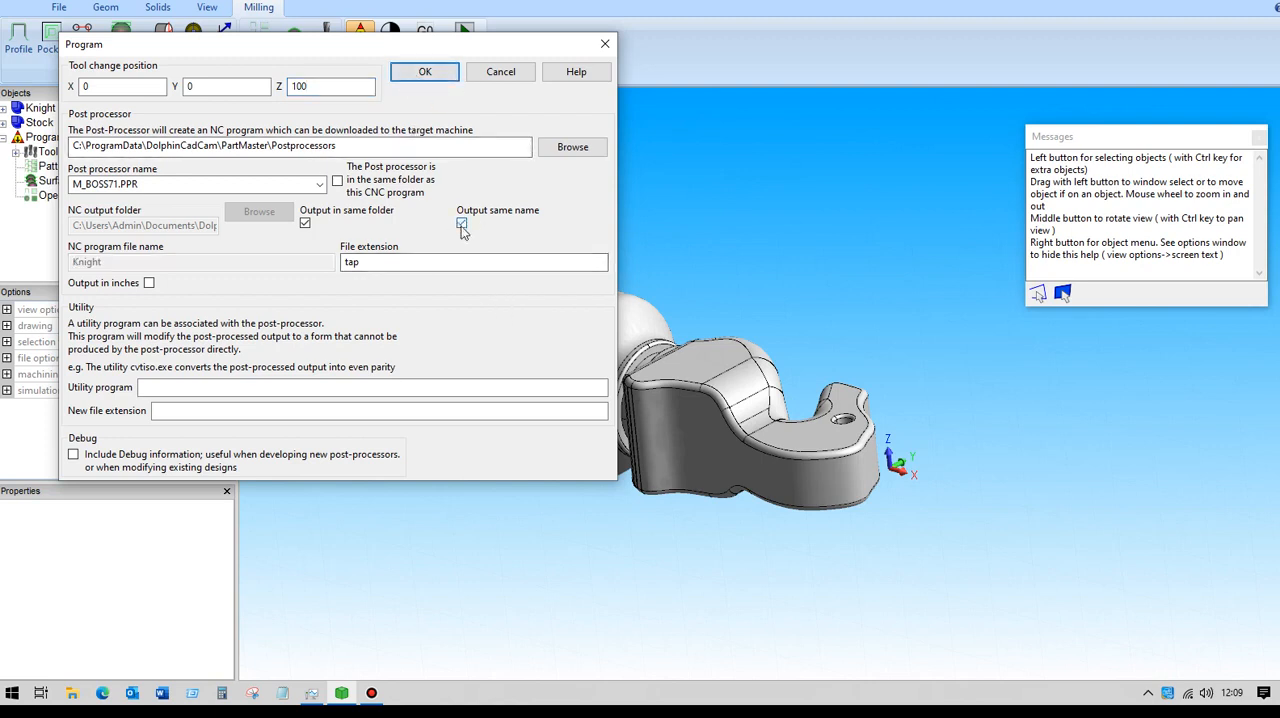
left_click(461, 223)
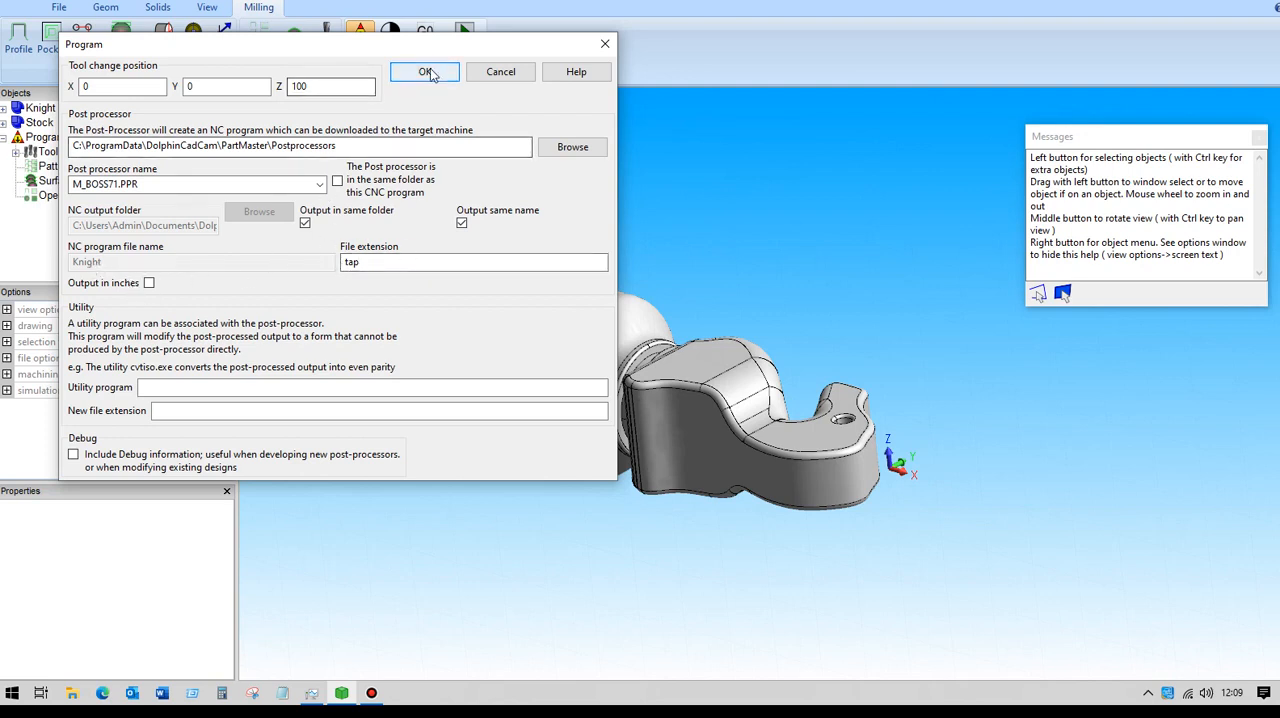
left_click(424, 71)
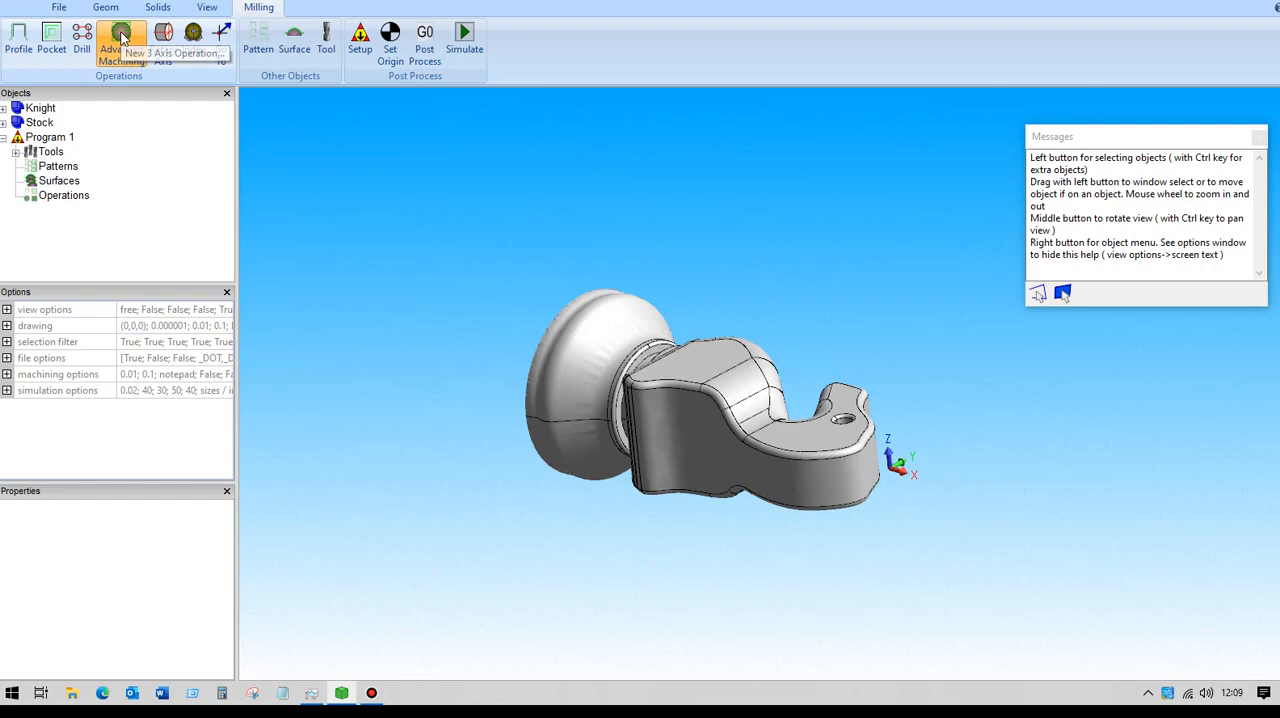
- Create a 3-axis operation with a 4mm ball end mill, setting the surface path pattern to Rotary
left_click(120, 40)
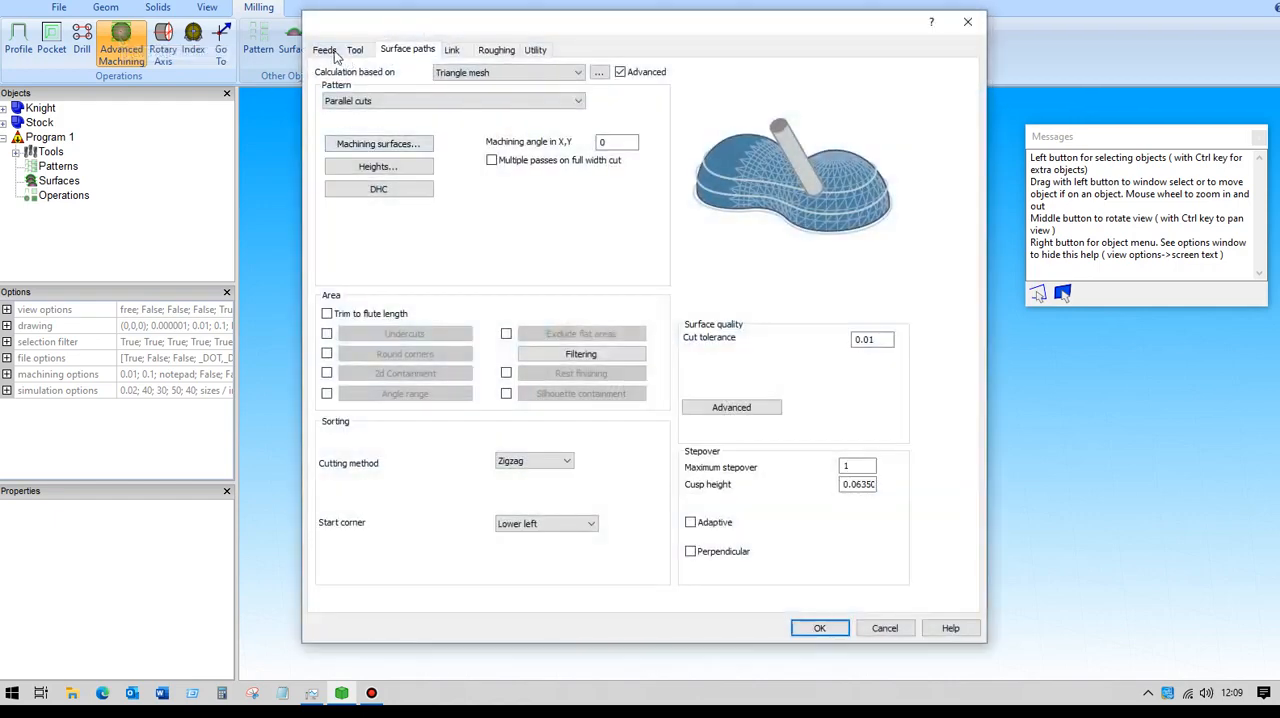
left_click(324, 49)
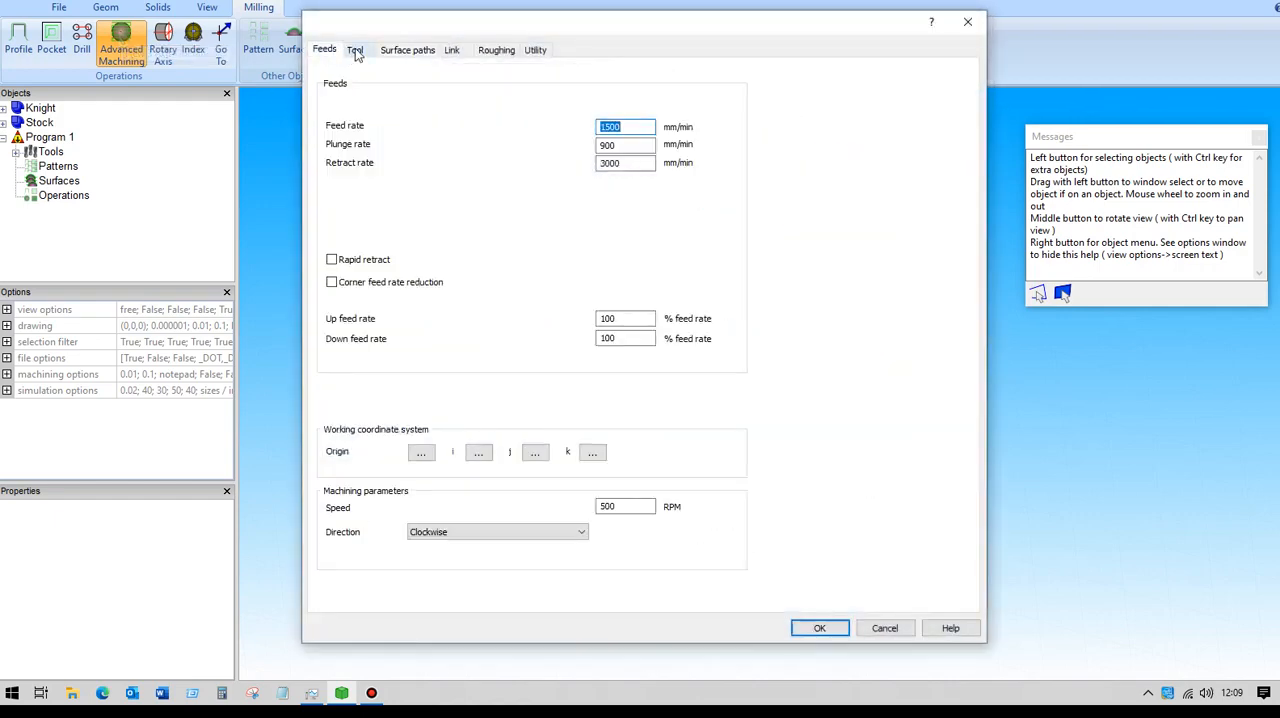
left_click(355, 50)
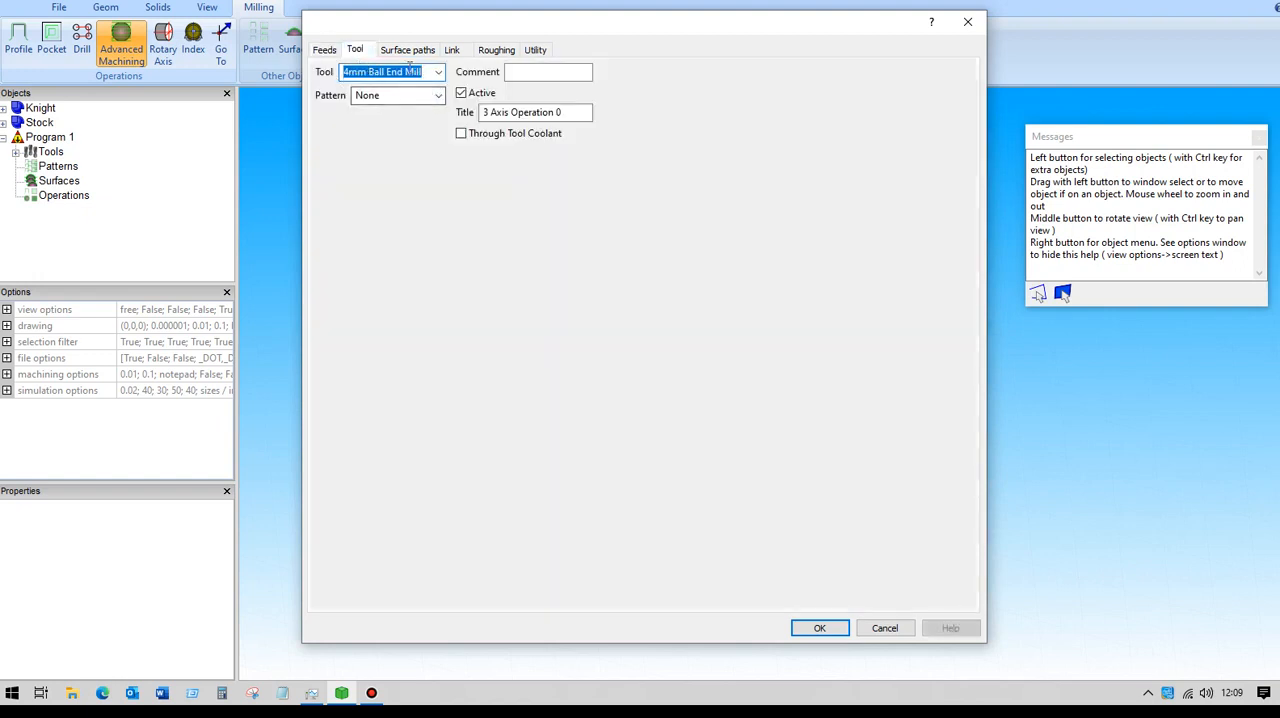
left_click(407, 49)
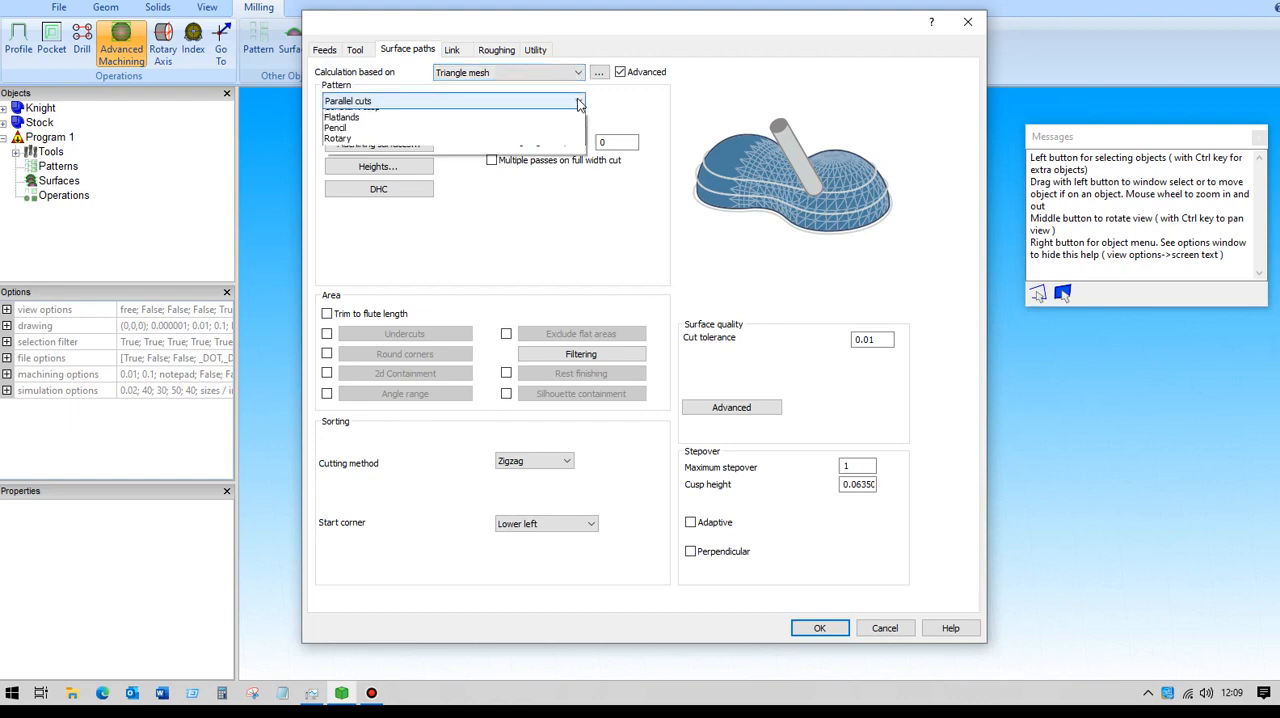
left_click(338, 138)
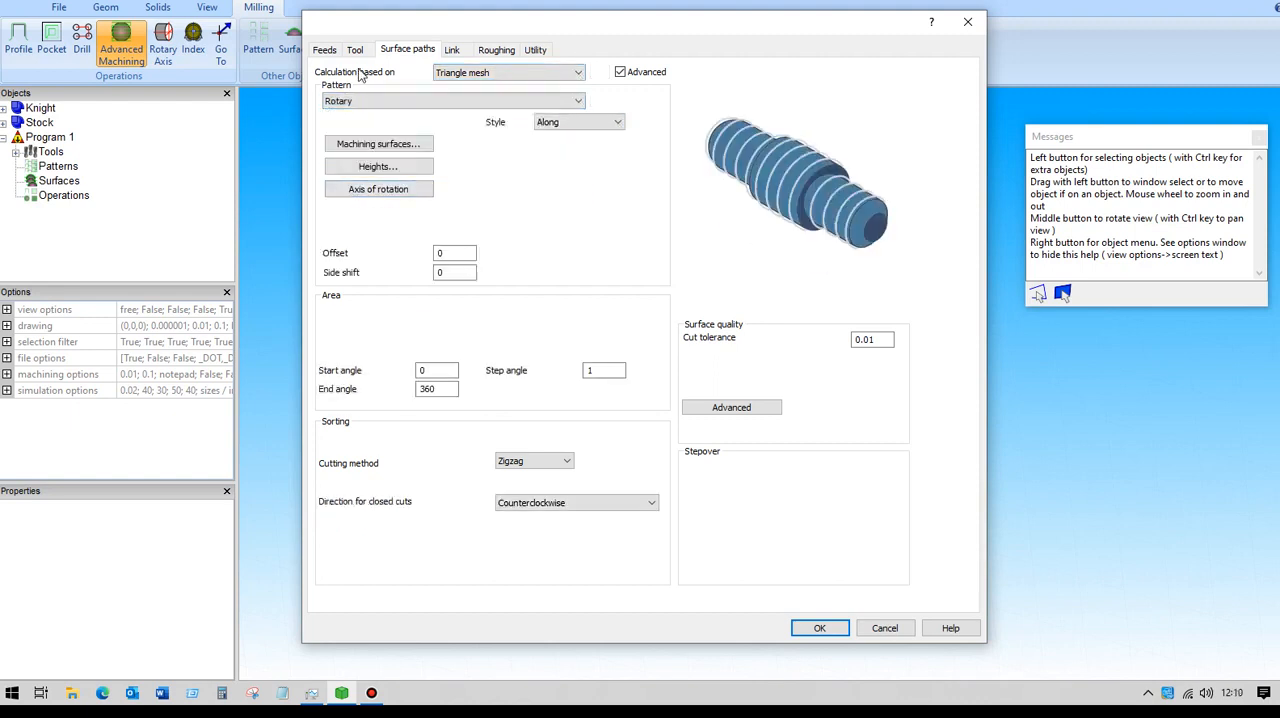
left_click(578, 121)
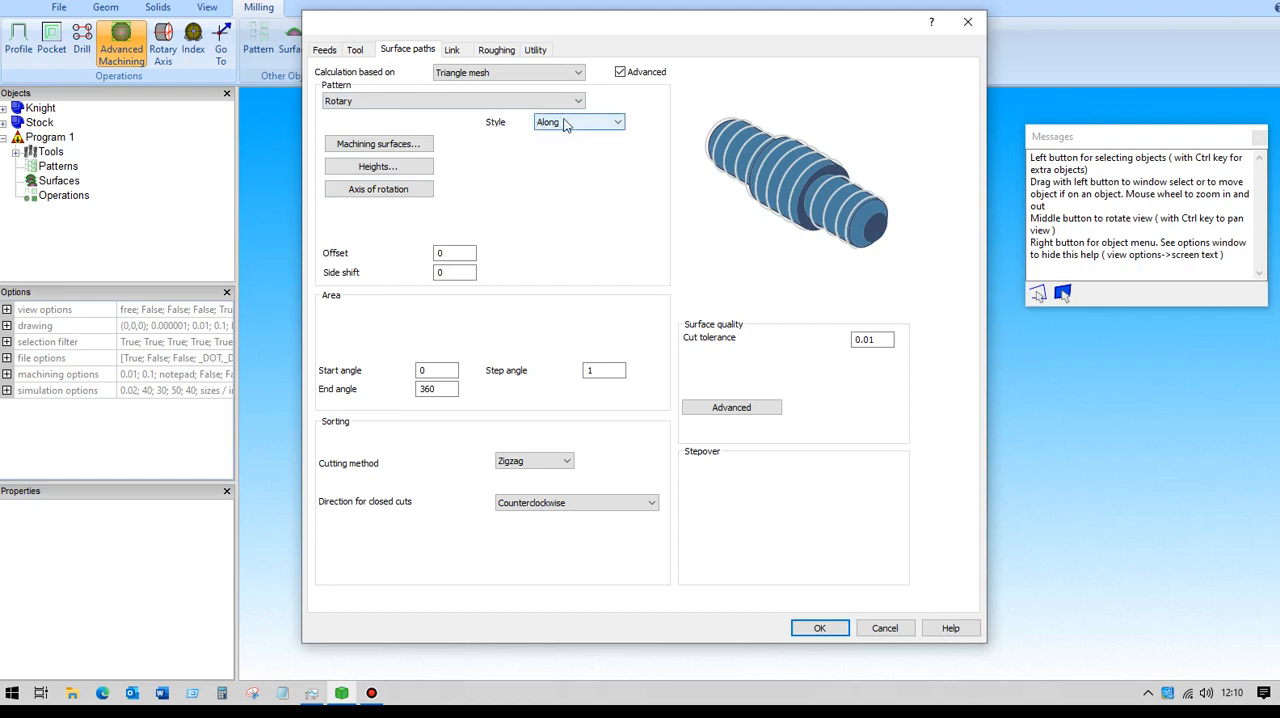
mouse_move(647, 224)
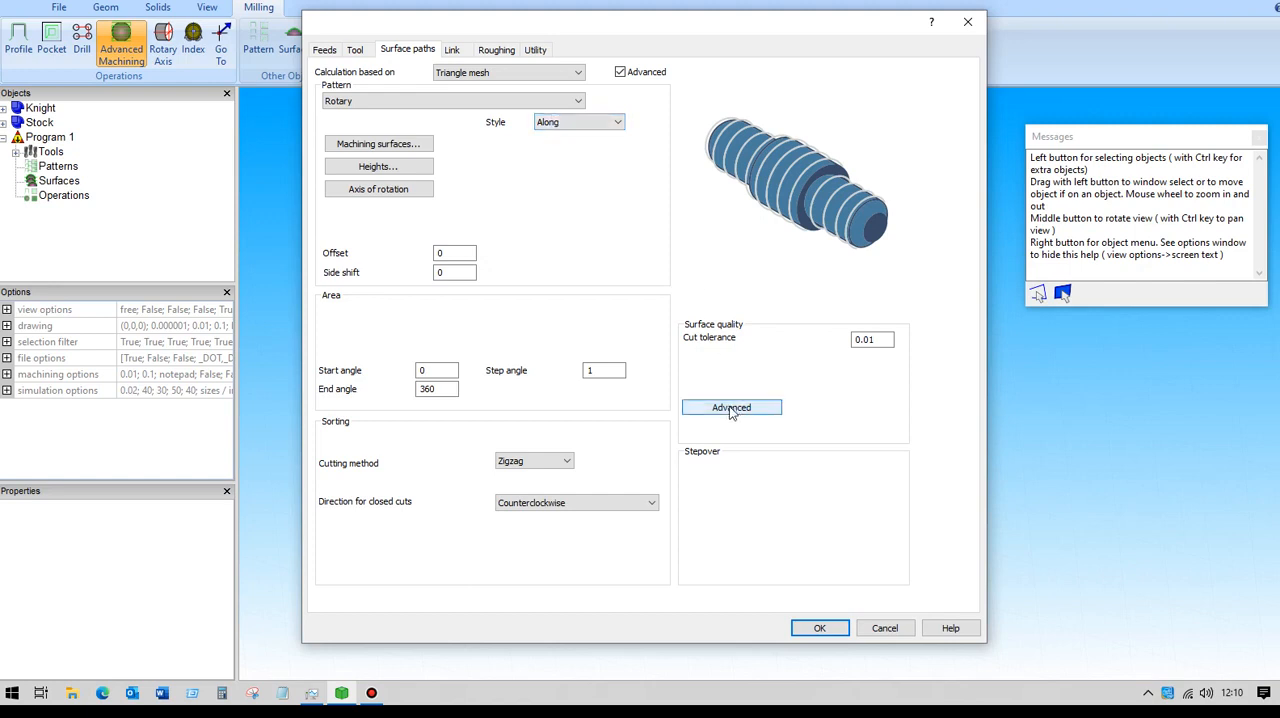
- Untick Arc fit in the advanced surface quality options and accept
left_click(731, 407)
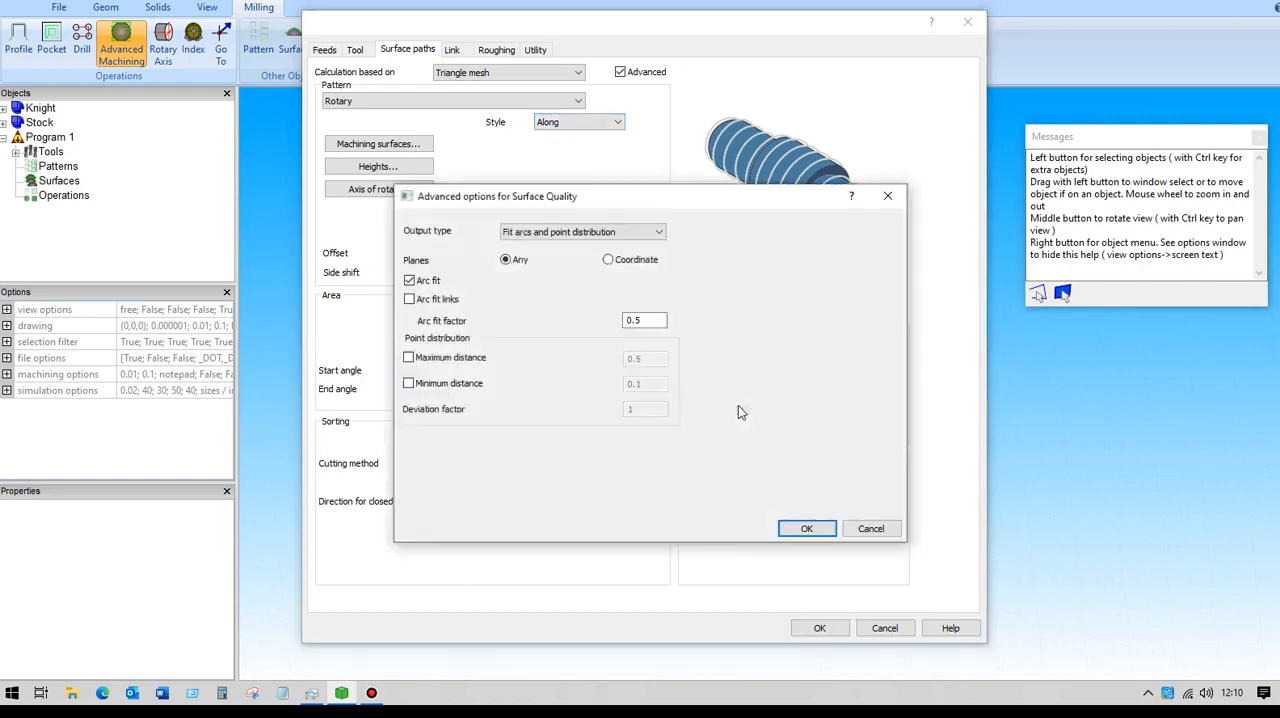
left_click(408, 280)
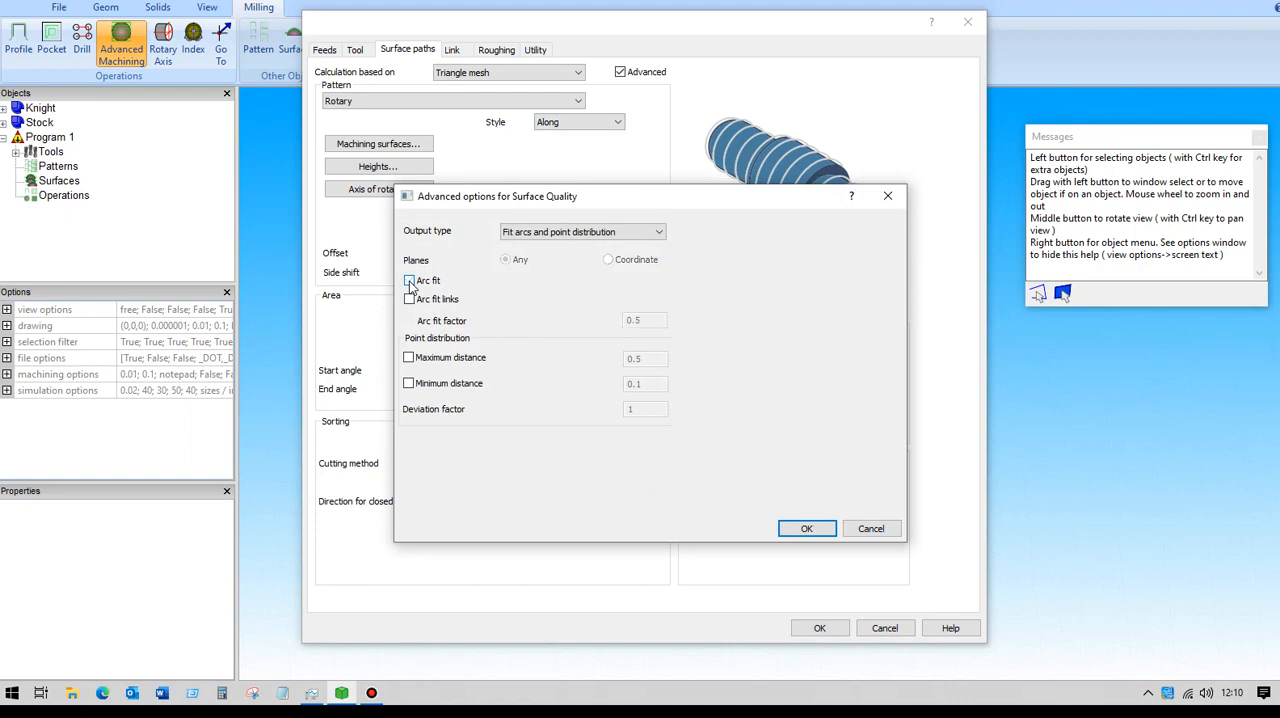
left_click(409, 280)
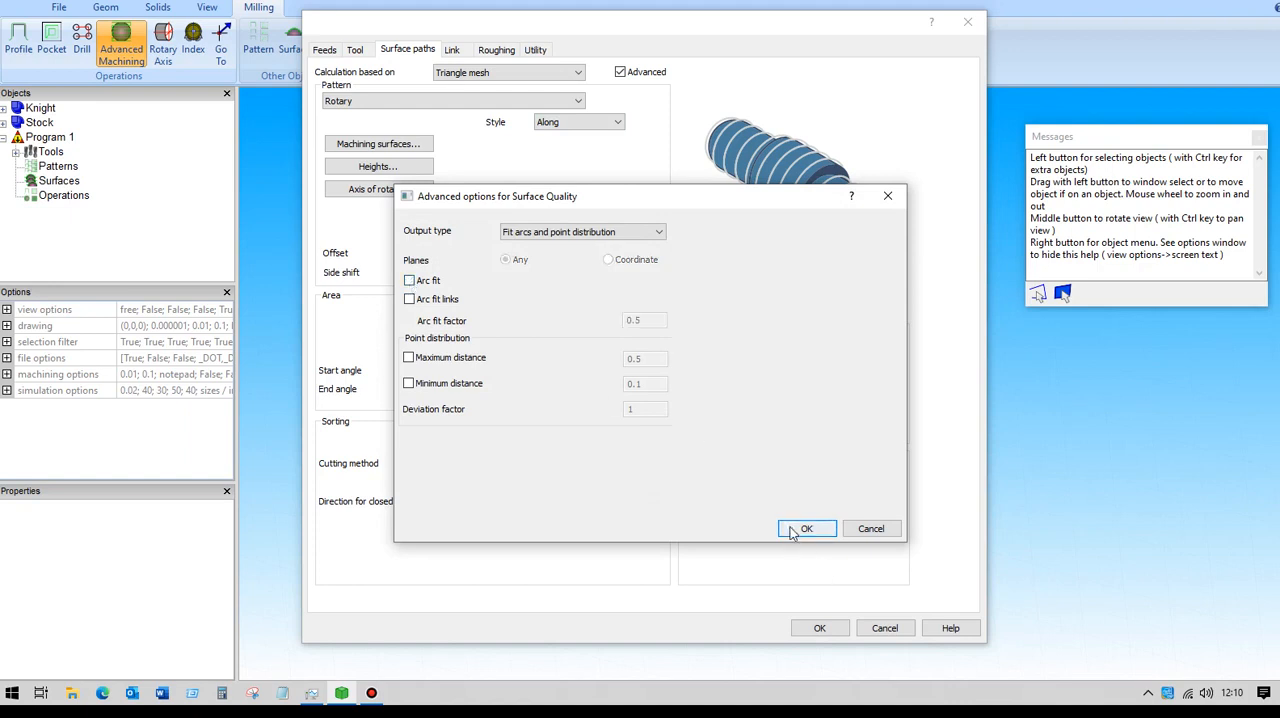
left_click(806, 528)
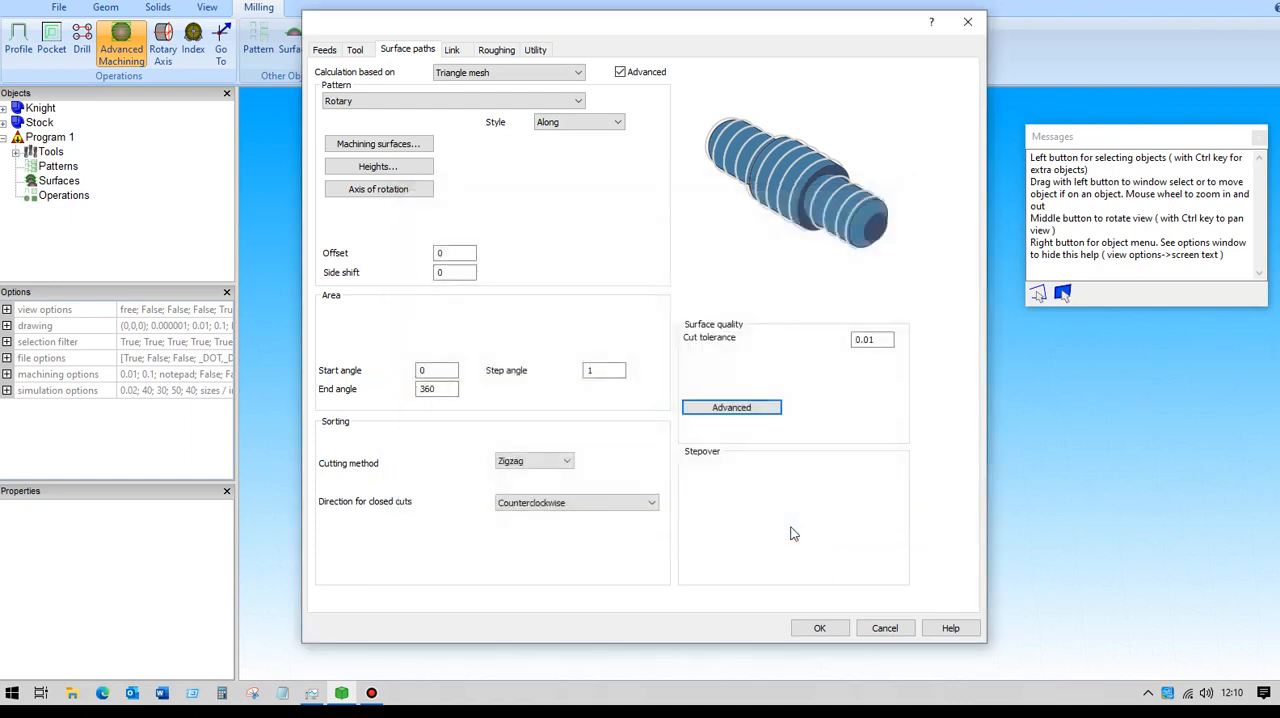
mouse_move(565, 236)
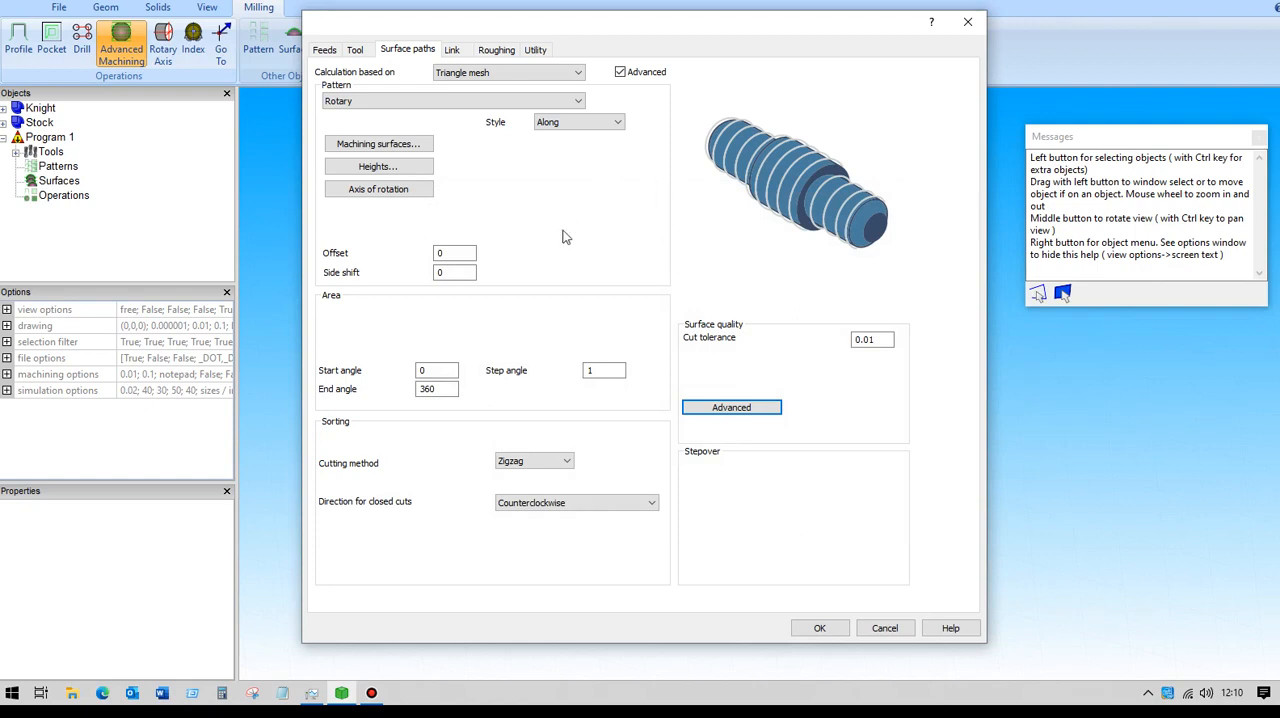
- Set the rotary style to Around with the Knight as machining surface
left_click(618, 121)
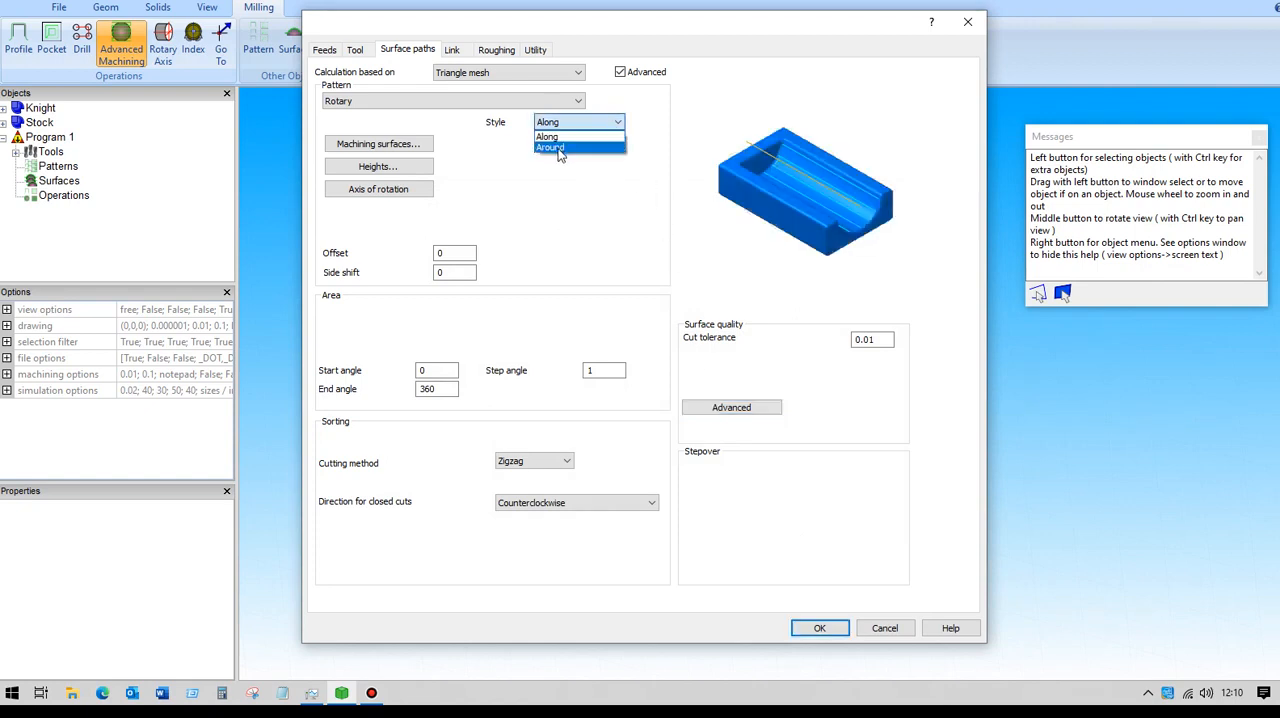
left_click(549, 147)
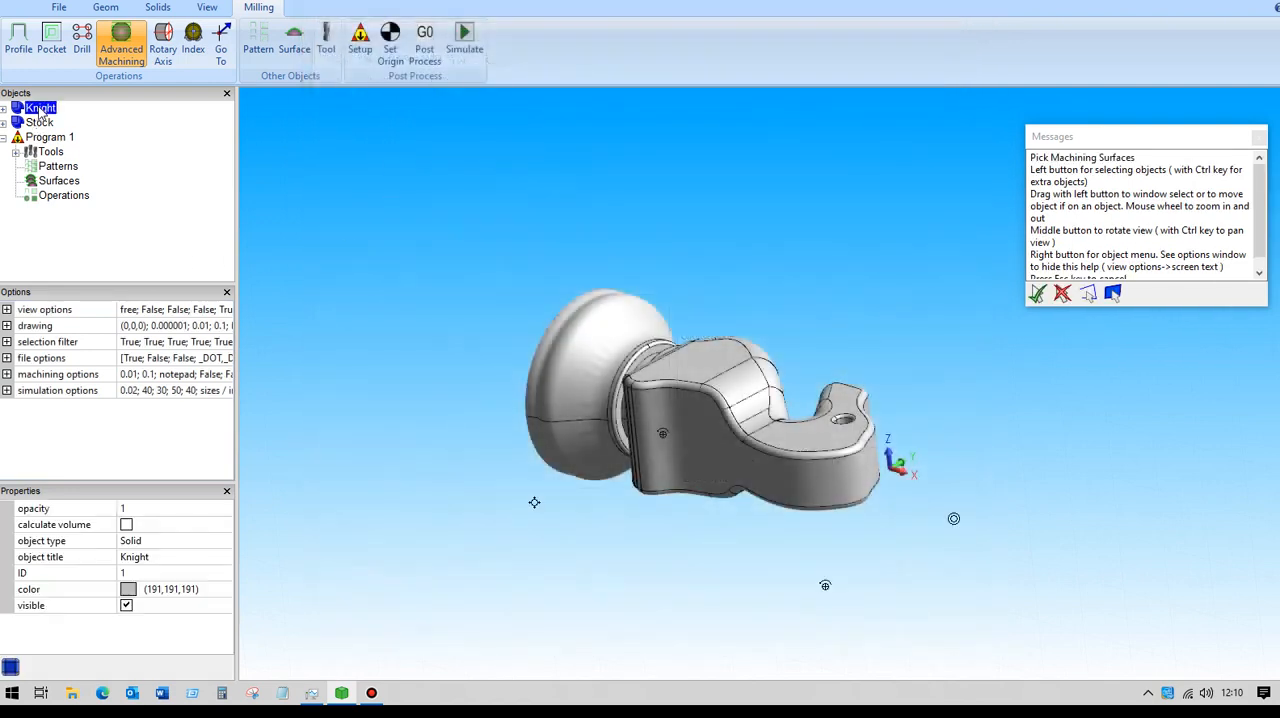
left_click(121, 40)
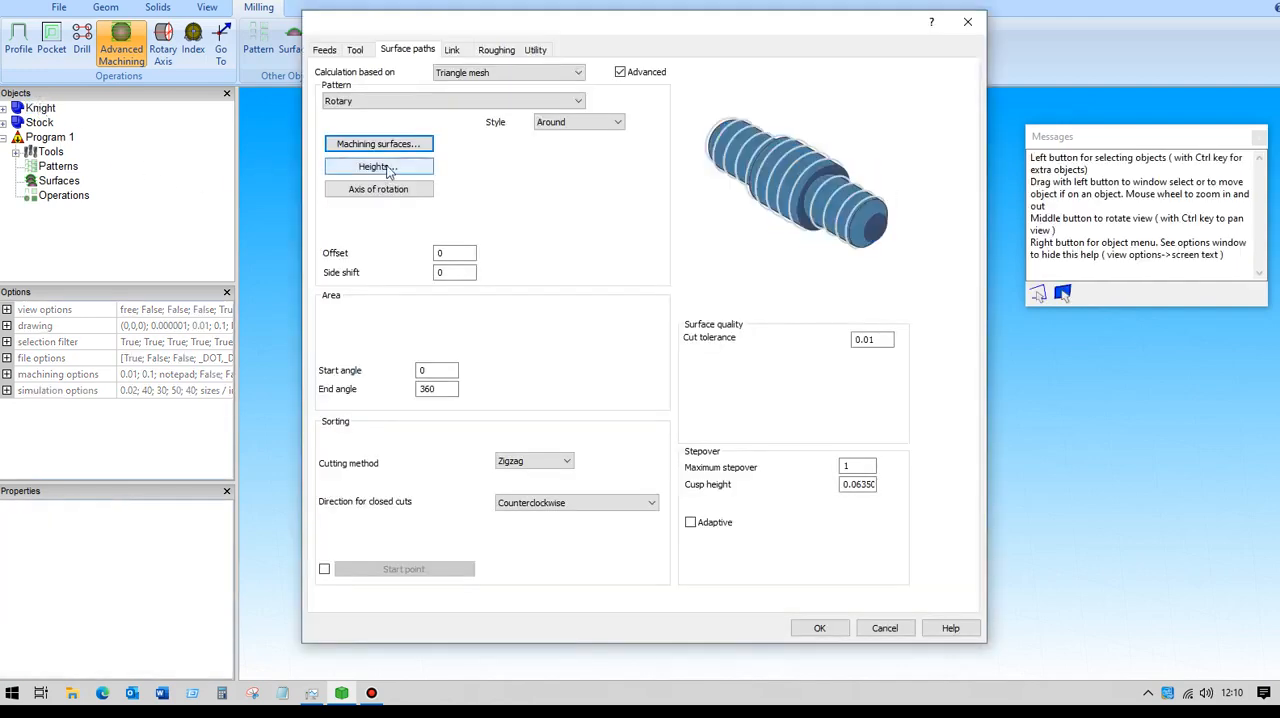
left_click(378, 166)
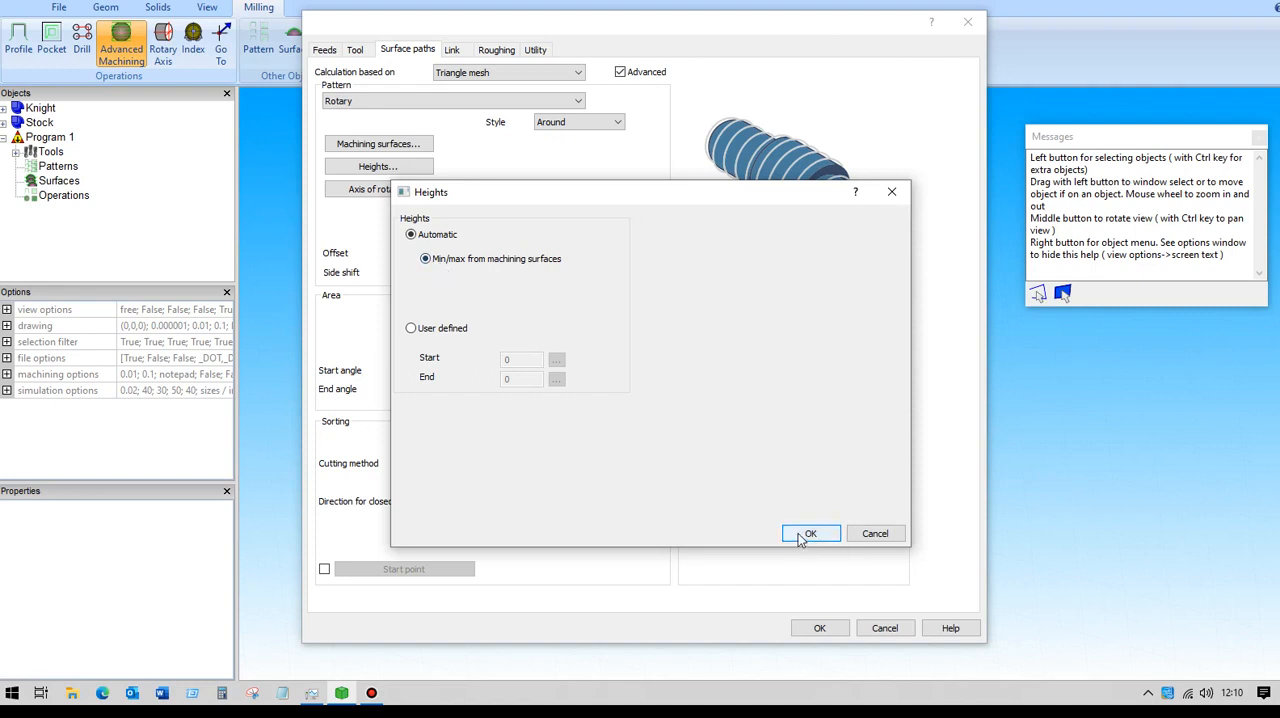
mouse_move(812, 540)
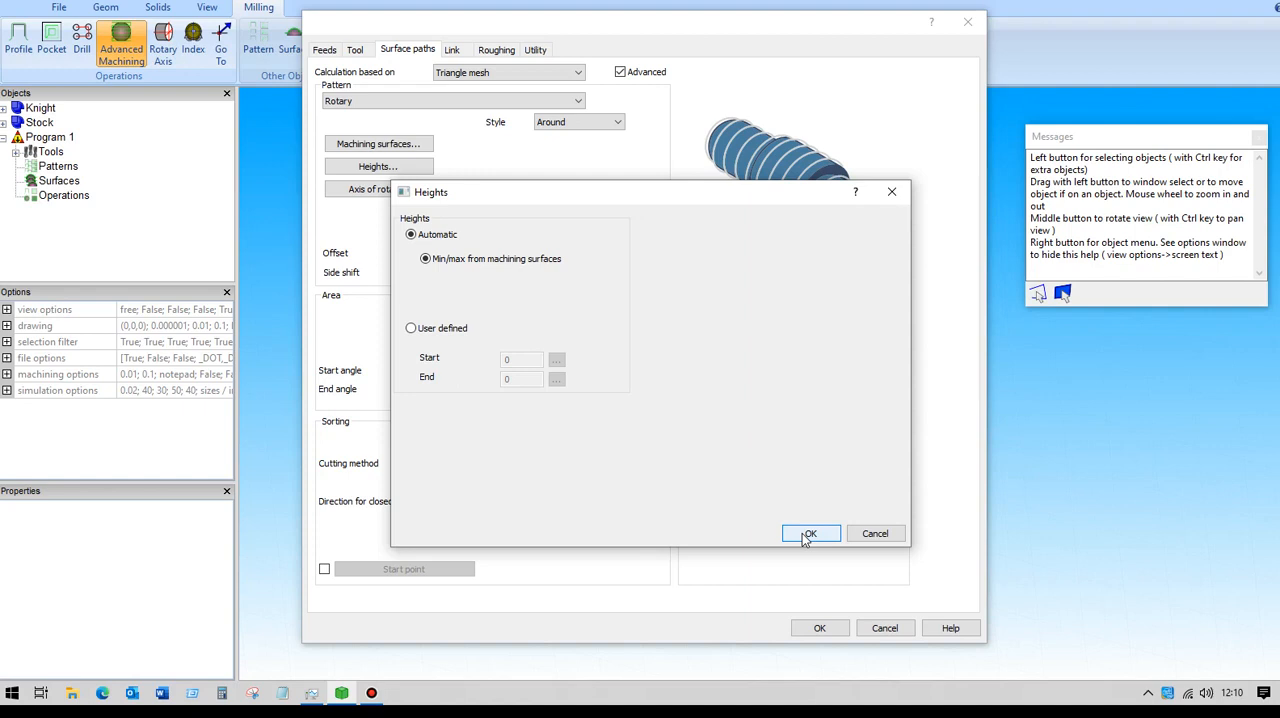
left_click(810, 533)
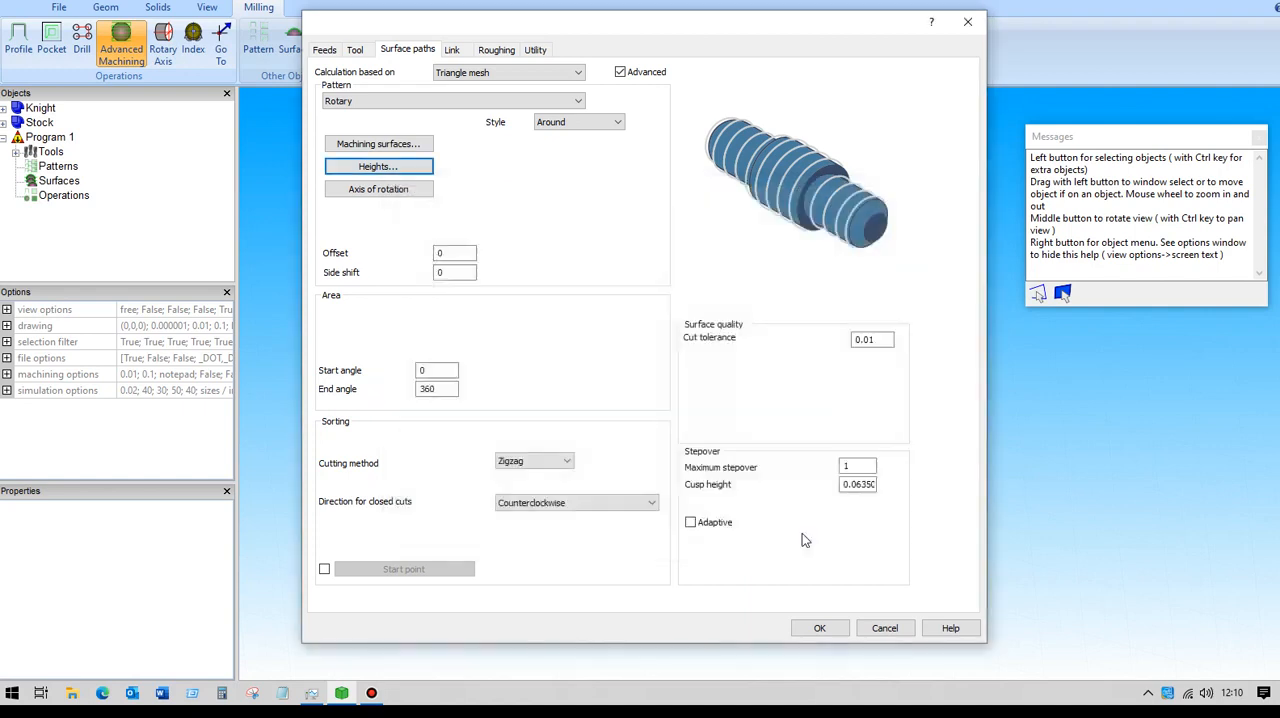
- Review and confirm the rotation axis direction settings
left_click(378, 189)
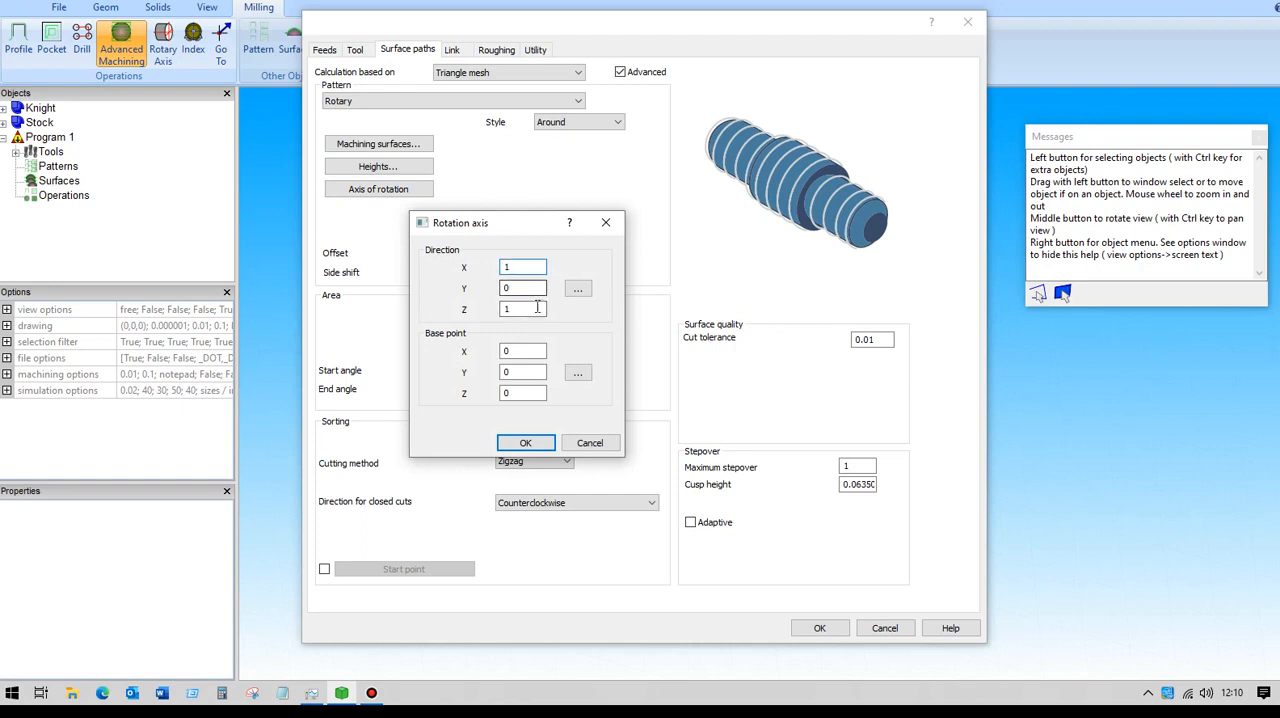
left_click(523, 308)
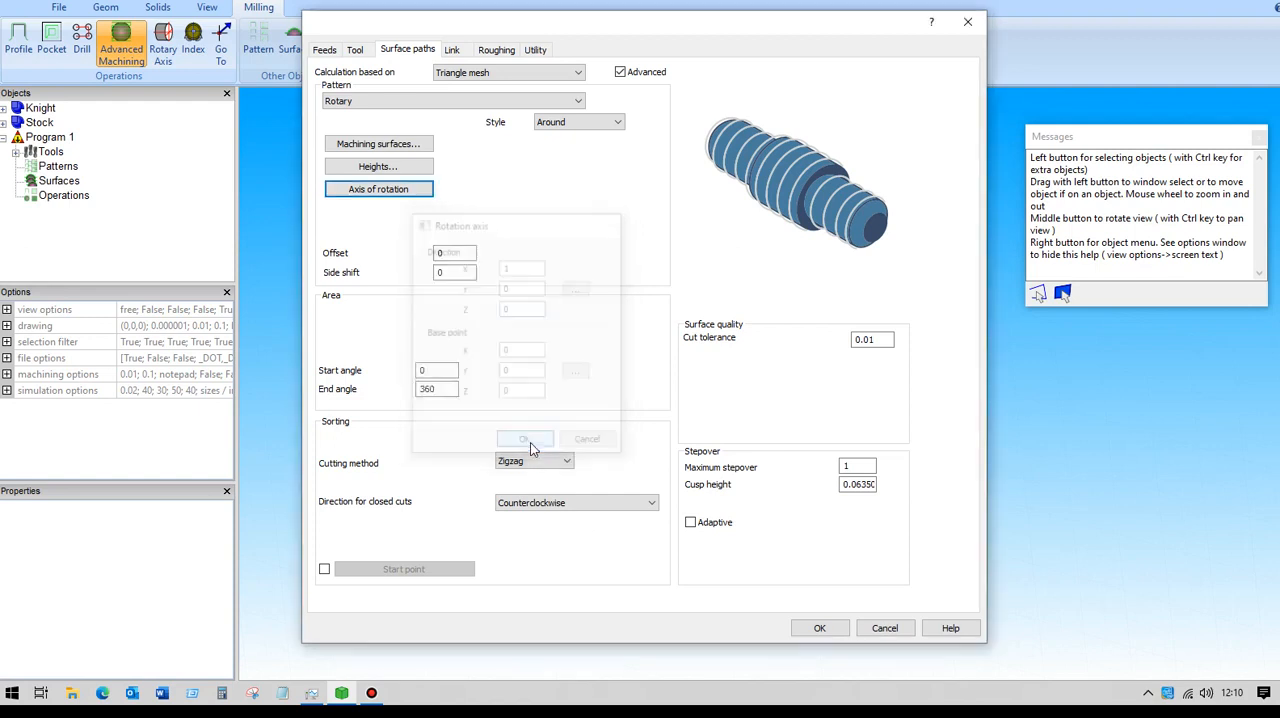
left_click(524, 439)
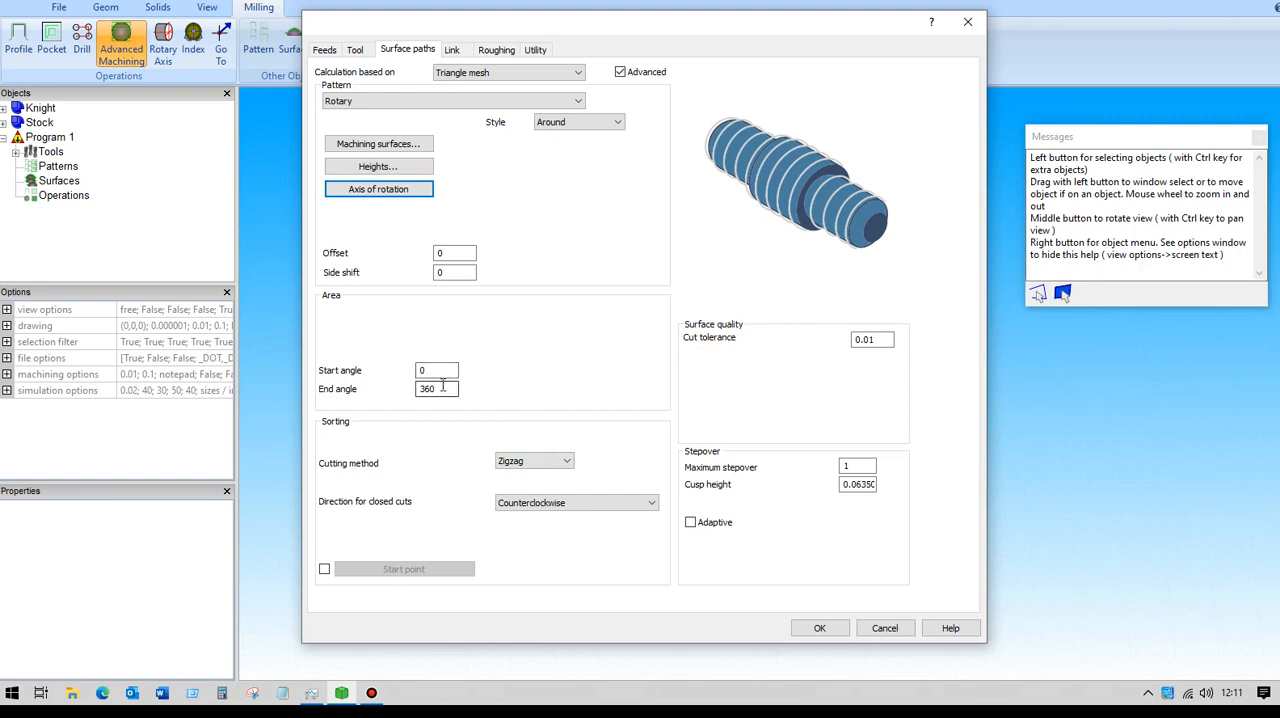
- Keep Zigzag as the cutting method and enter a maximum stepover of 2.5
left_click(567, 461)
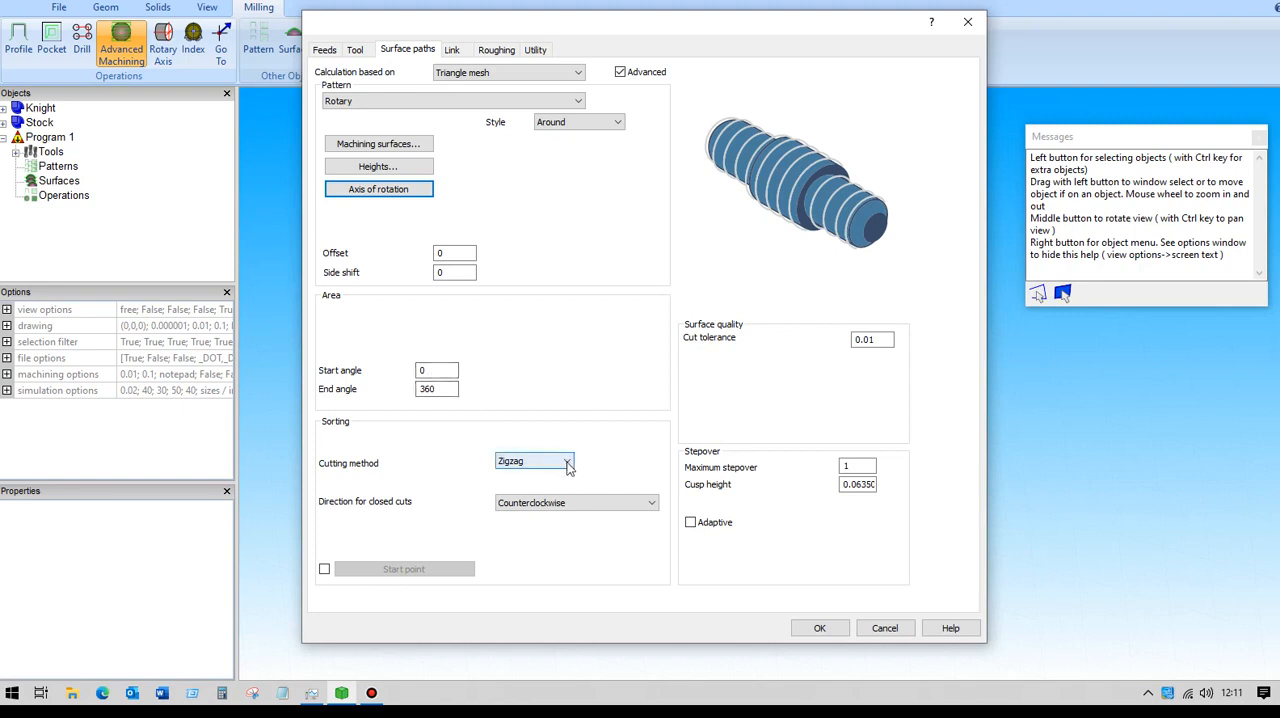
left_click(567, 461)
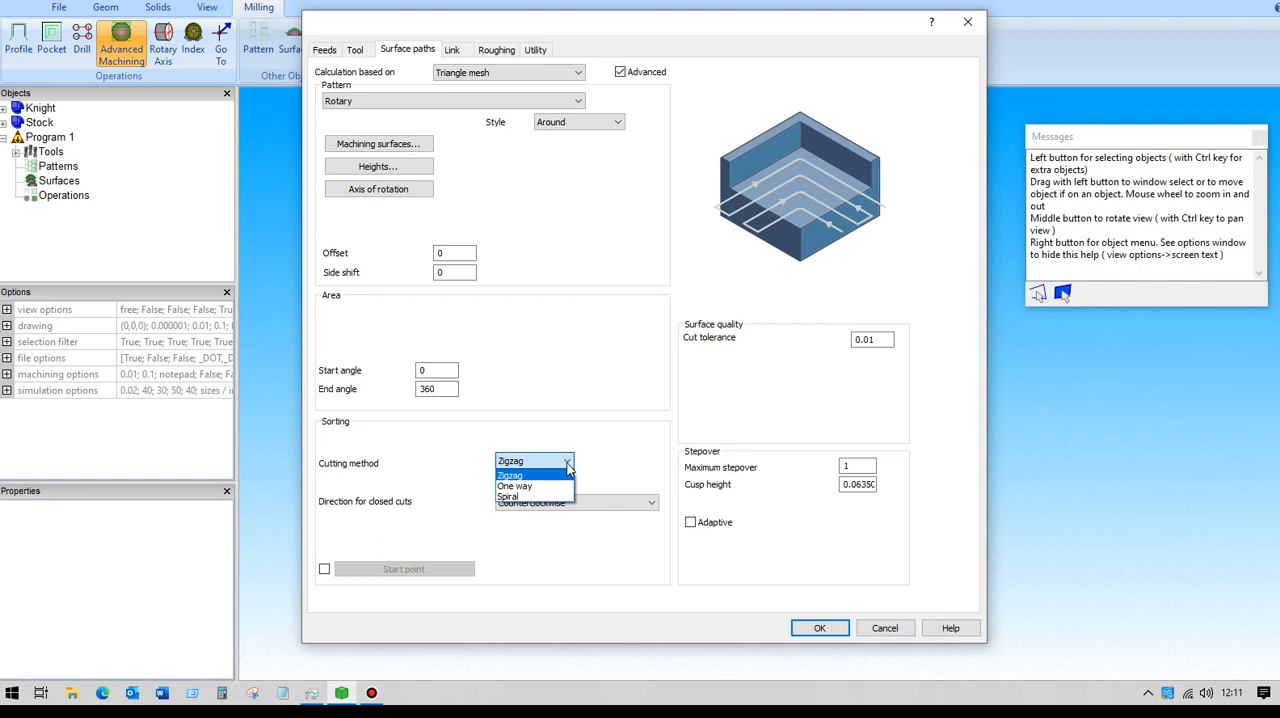
left_click(510, 475)
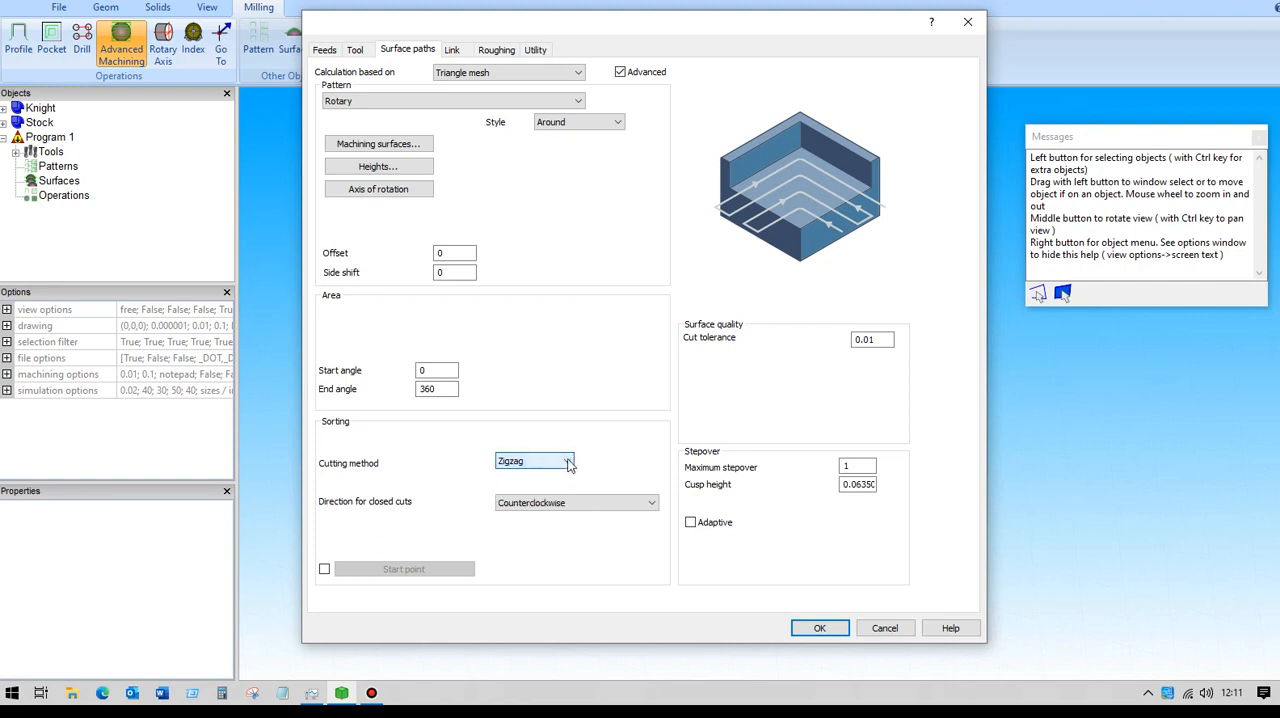
left_click(567, 461)
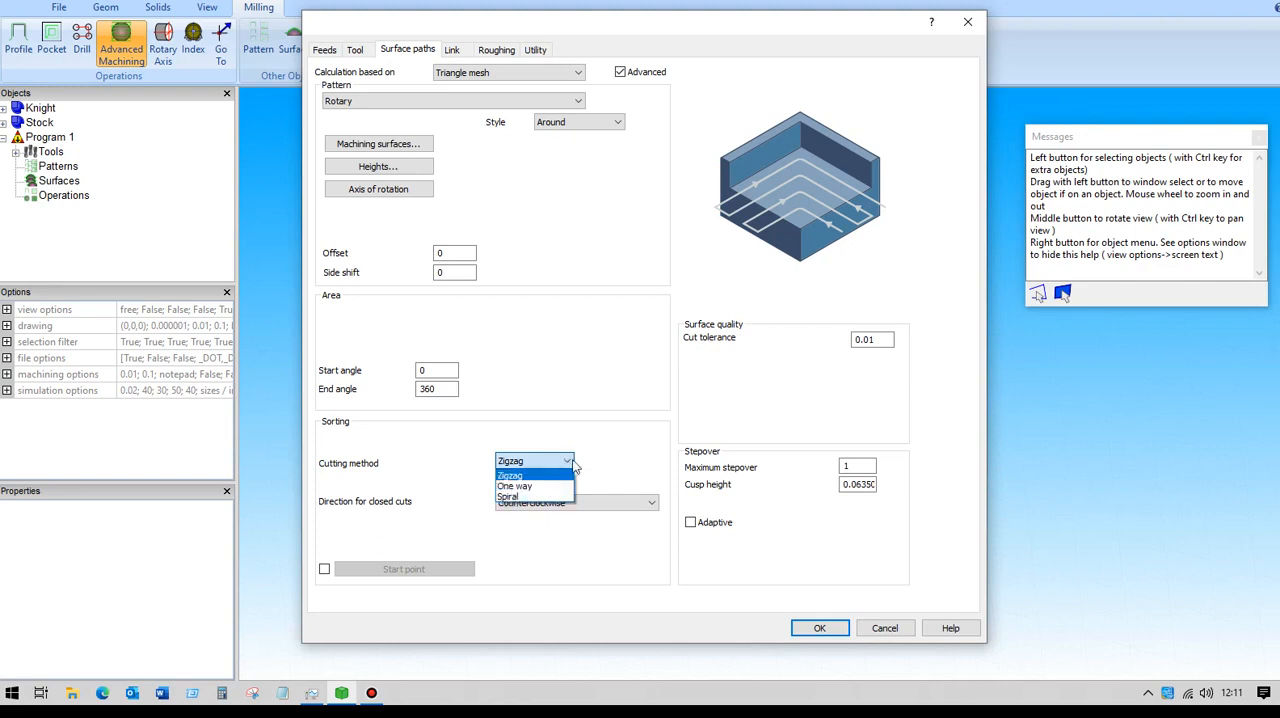
left_click(510, 475)
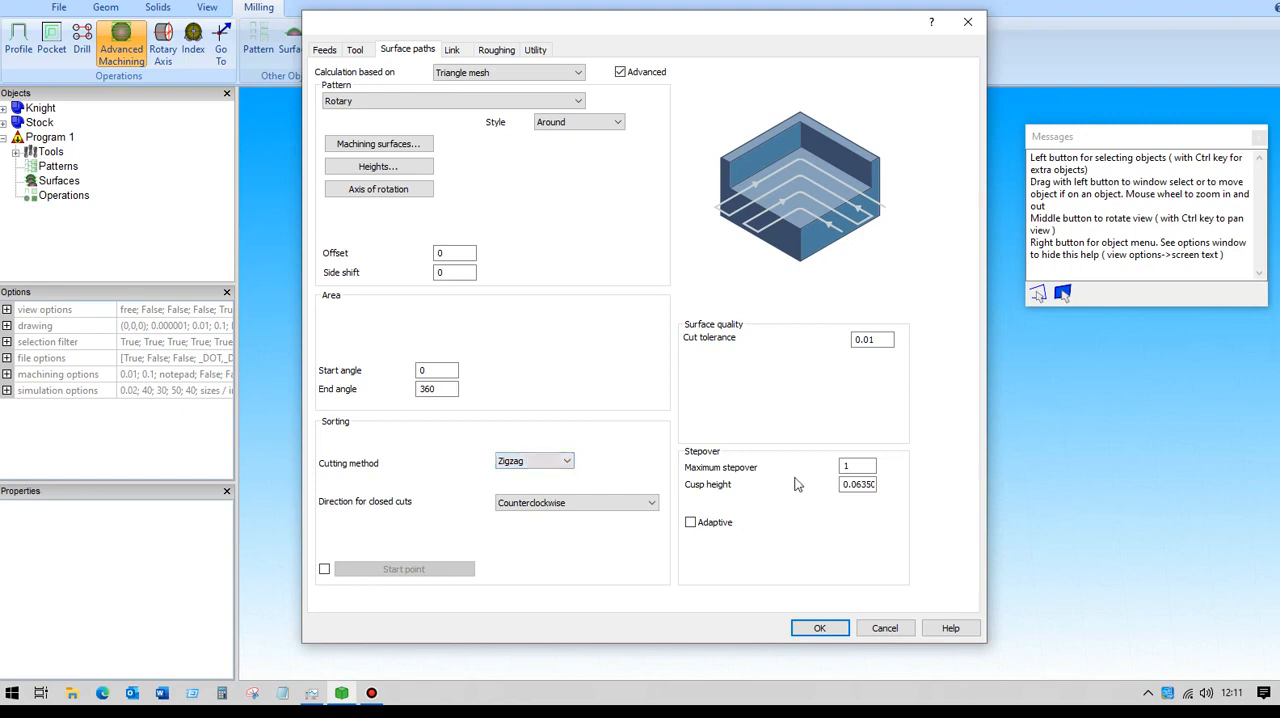
type("2")
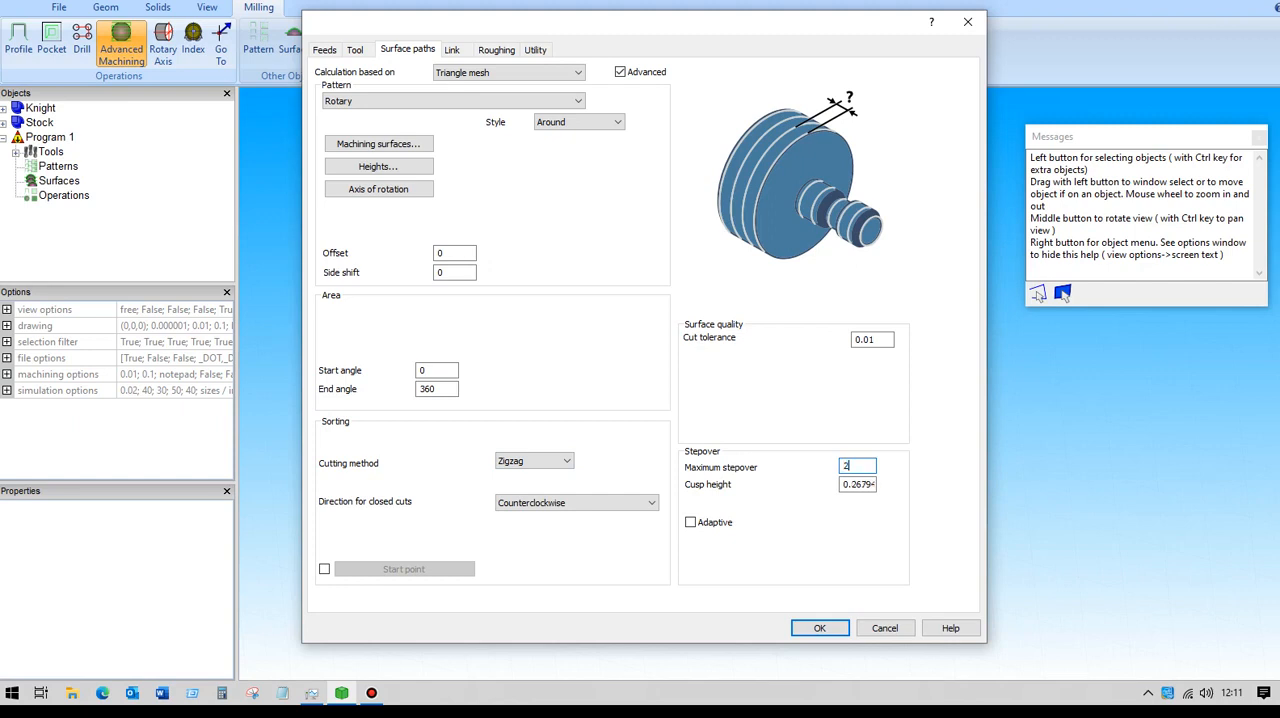
type(".5")
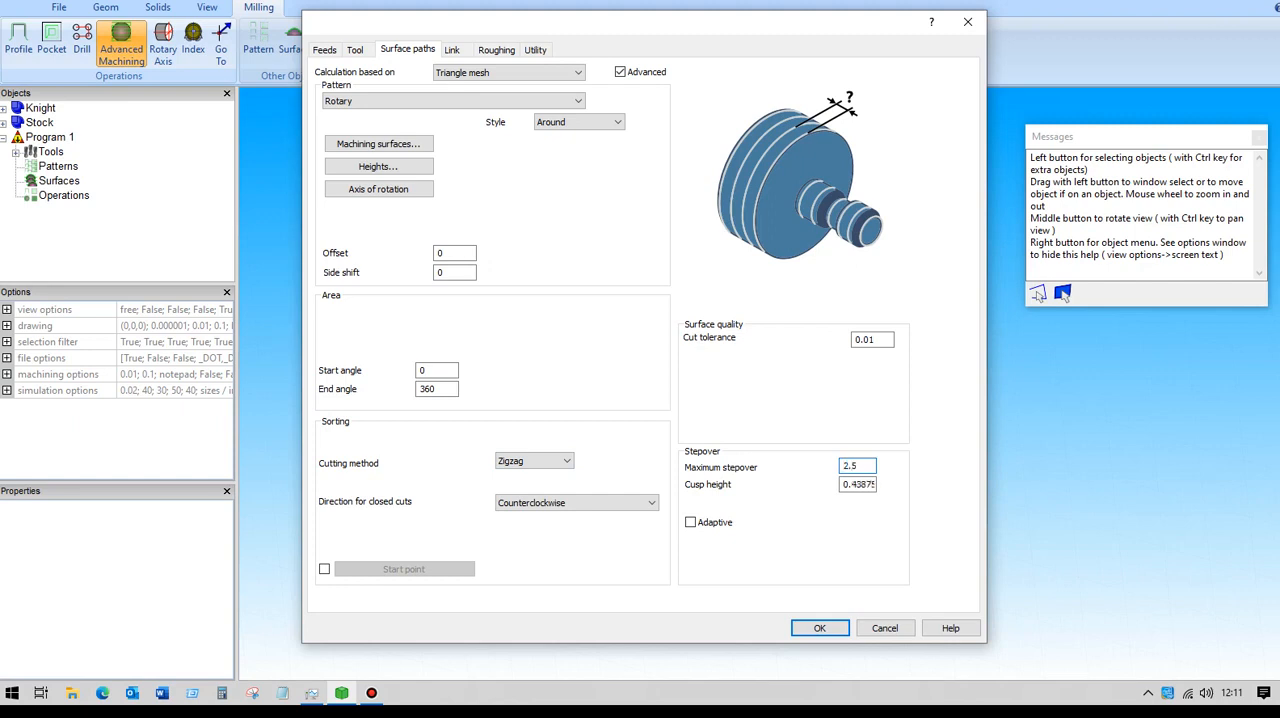
left_click(857, 466)
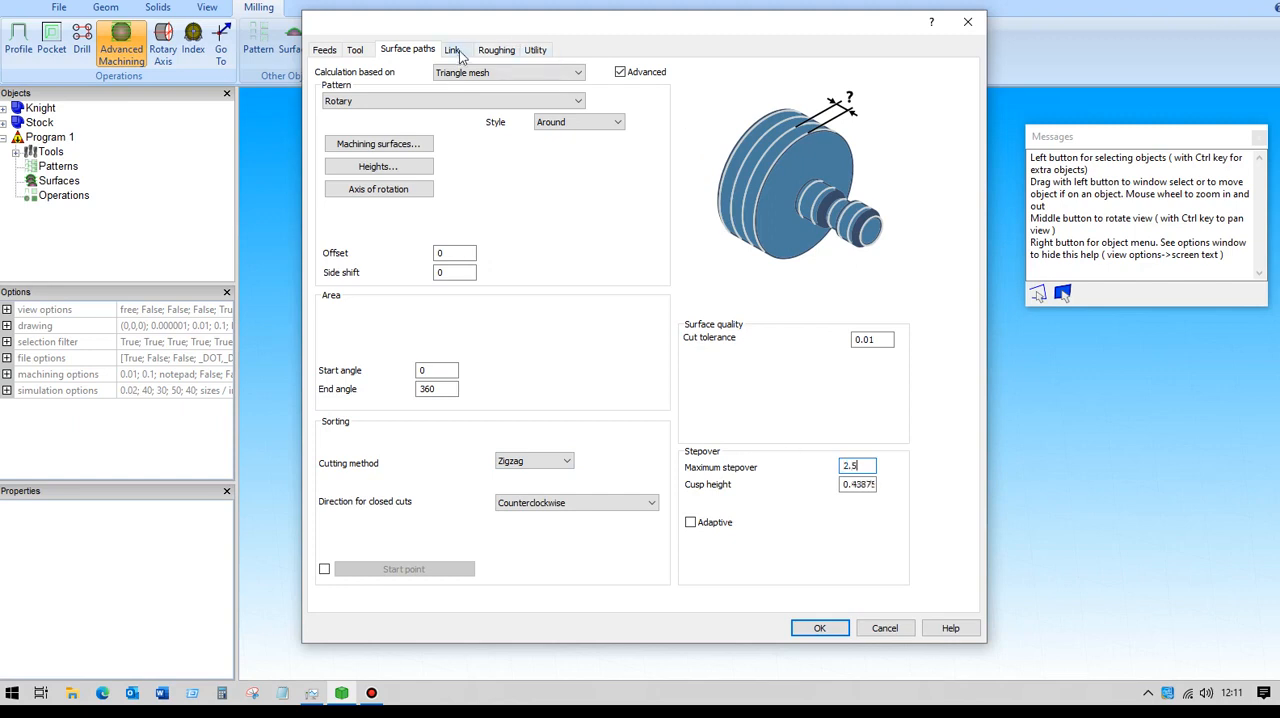
- On the Link tab, accept the retracts with a radius-50 cylinder clearance area
left_click(452, 49)
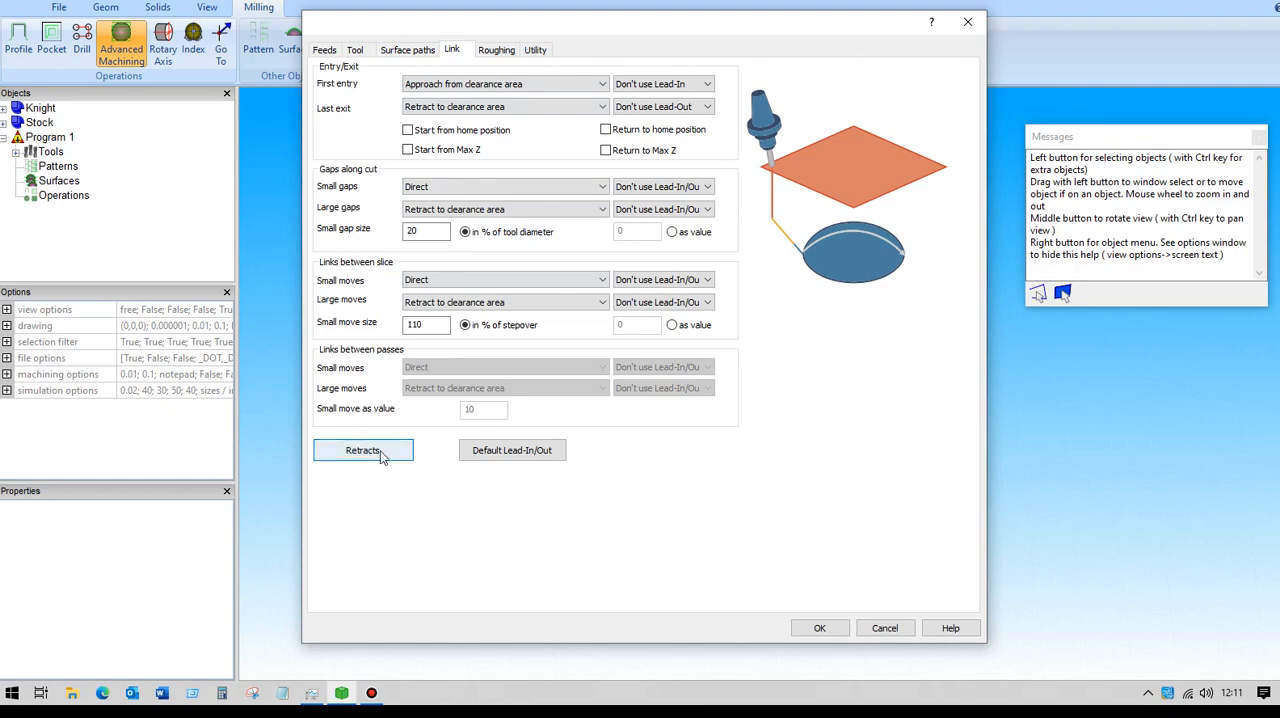
left_click(363, 450)
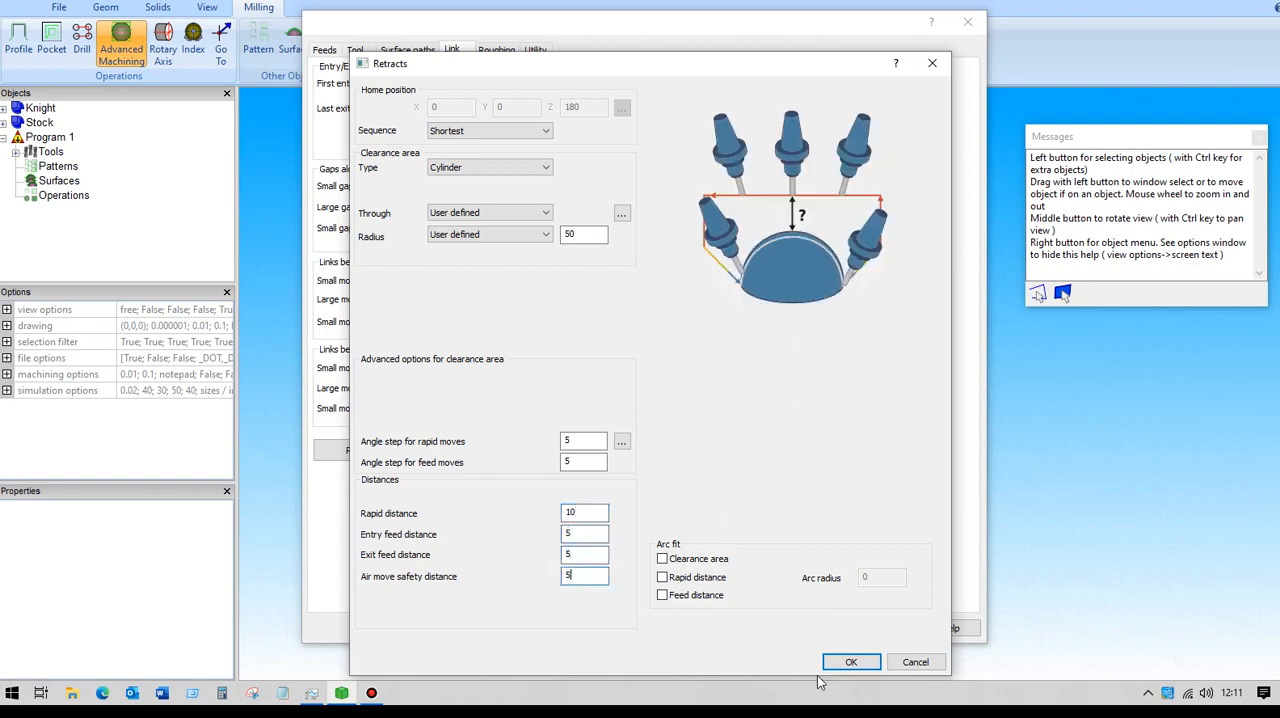
left_click(851, 661)
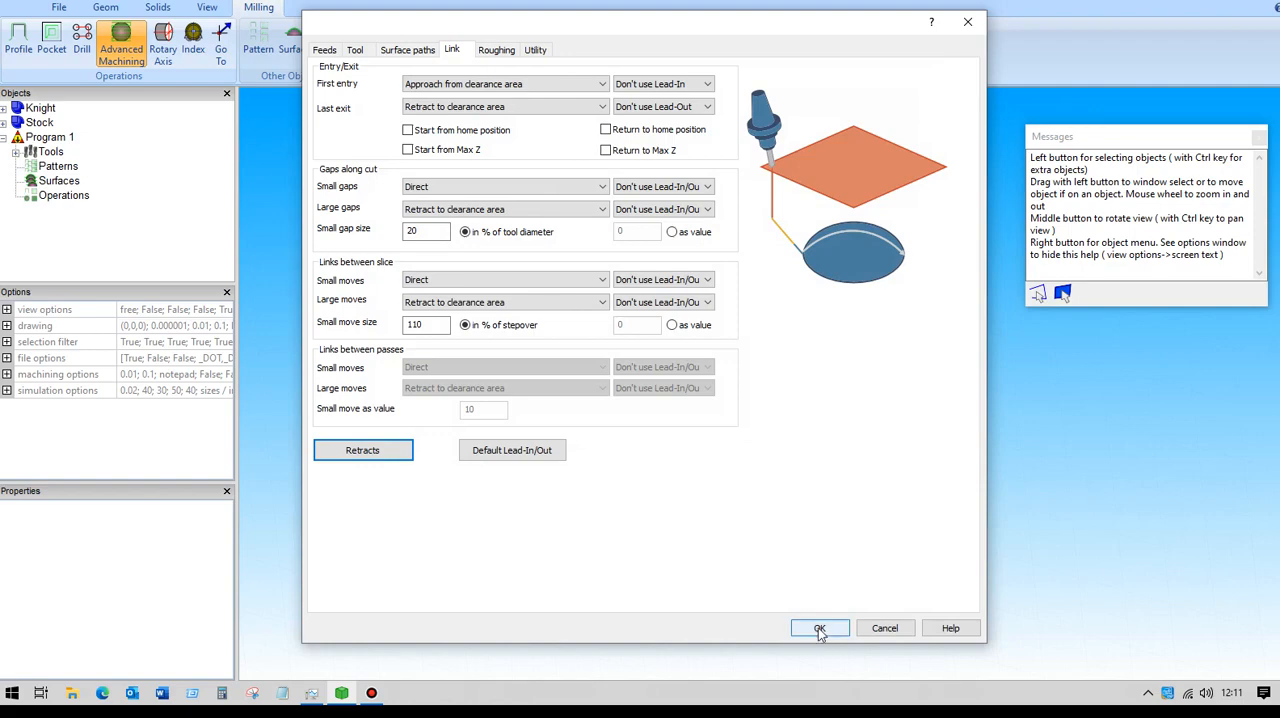
- Calculate the toolpaths, then reopen 3 Axis Operation 3 from the Objects tree
left_click(819, 628)
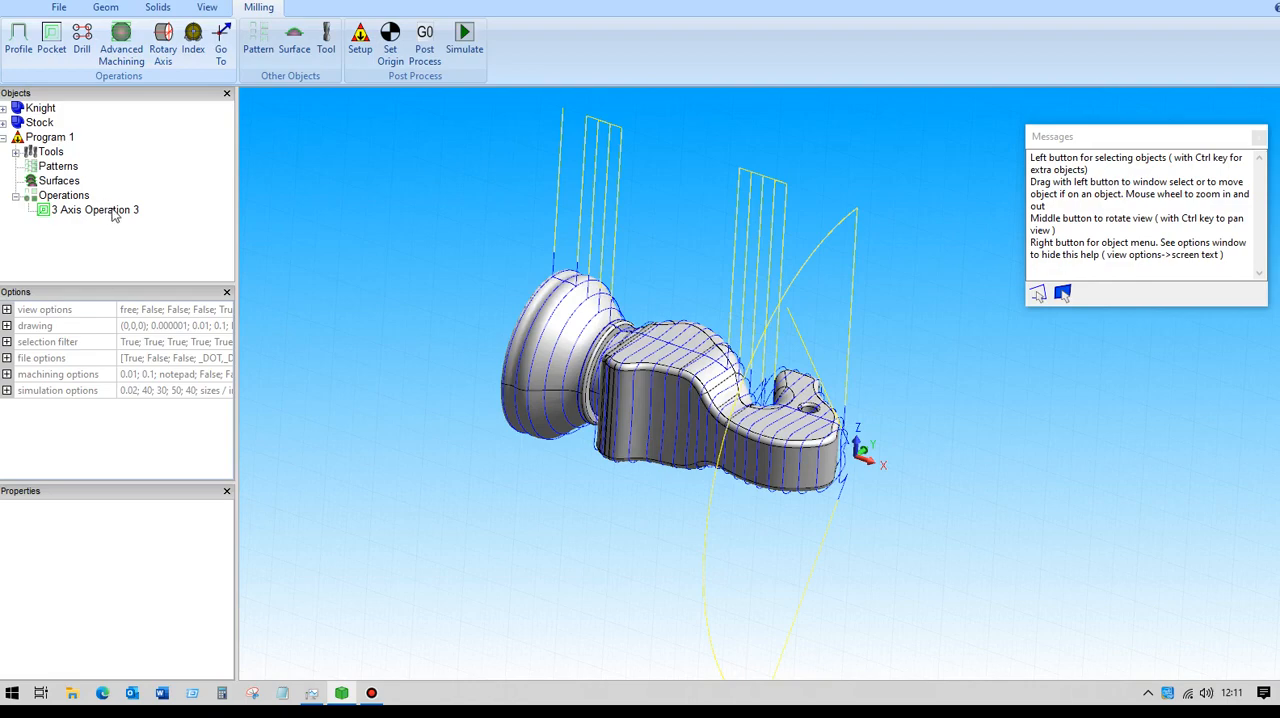
left_click(94, 209)
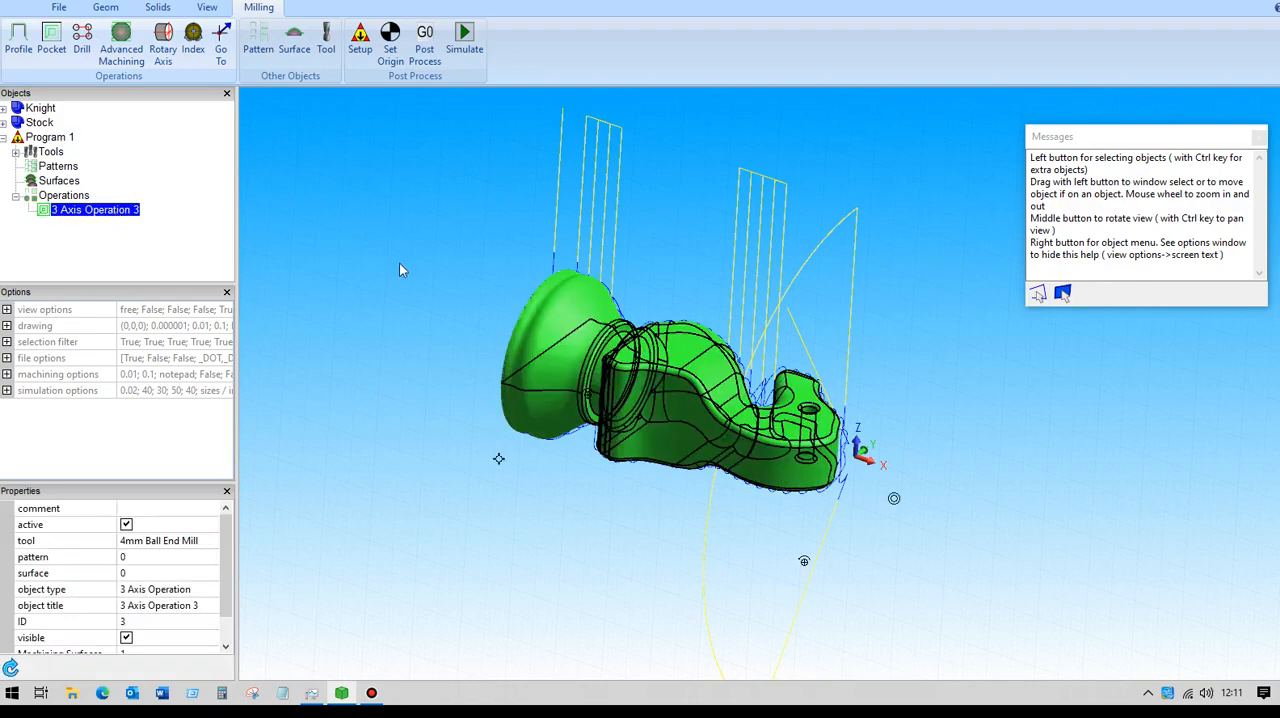
double_click(95, 209)
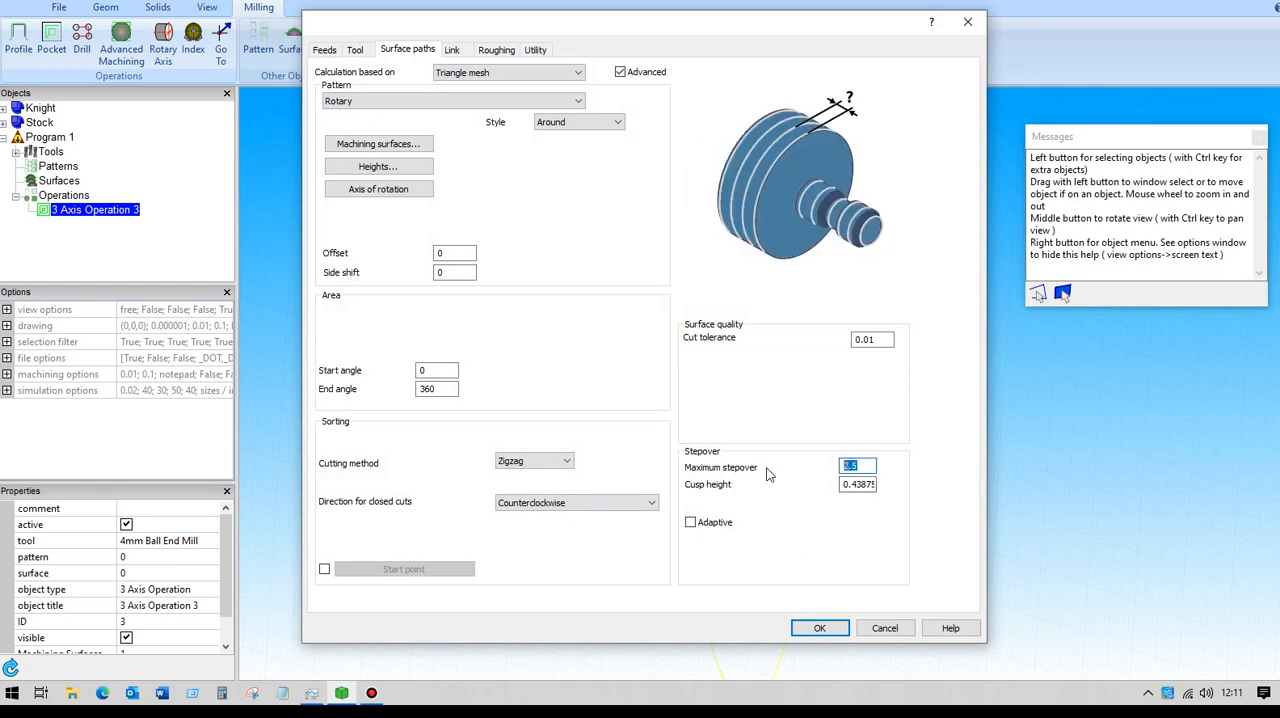
- Change the maximum stepover to 1 and recalculate the toolpaths
type("1.")
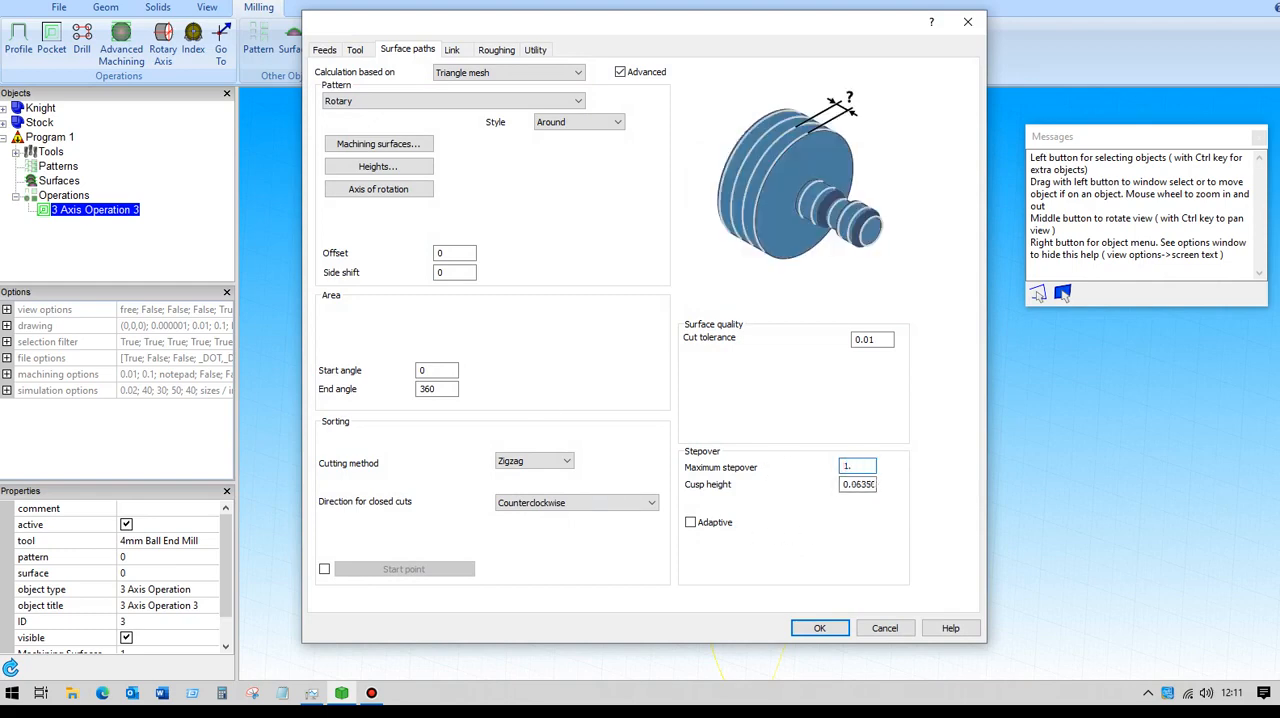
left_click(819, 628)
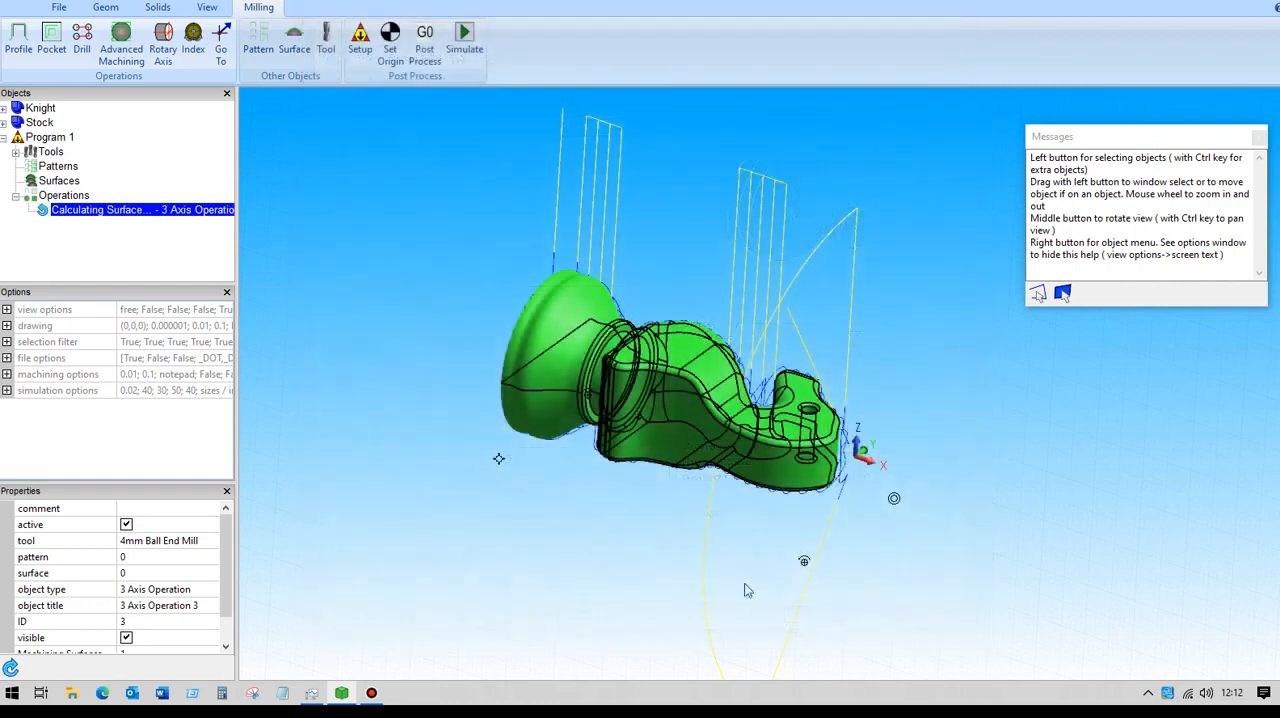
mouse_move(402, 268)
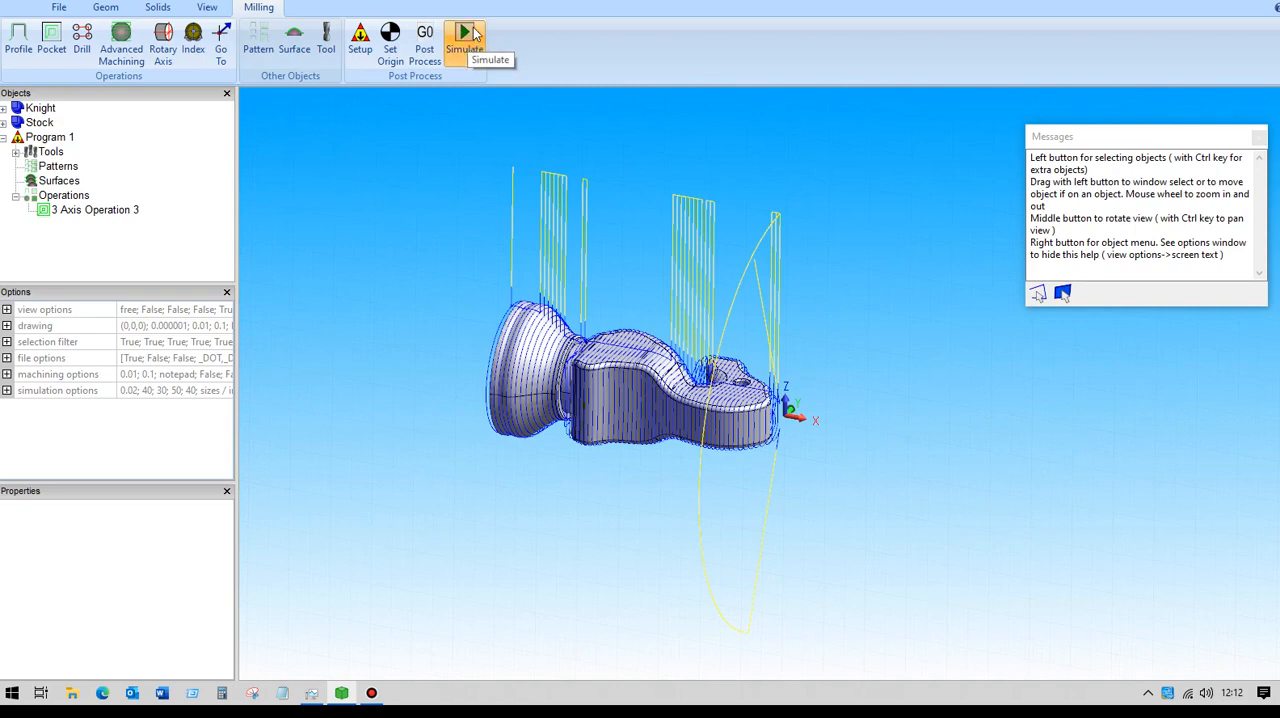
- Launch Dolphin Mill Pro Simulation using the rough stock STL
left_click(464, 40)
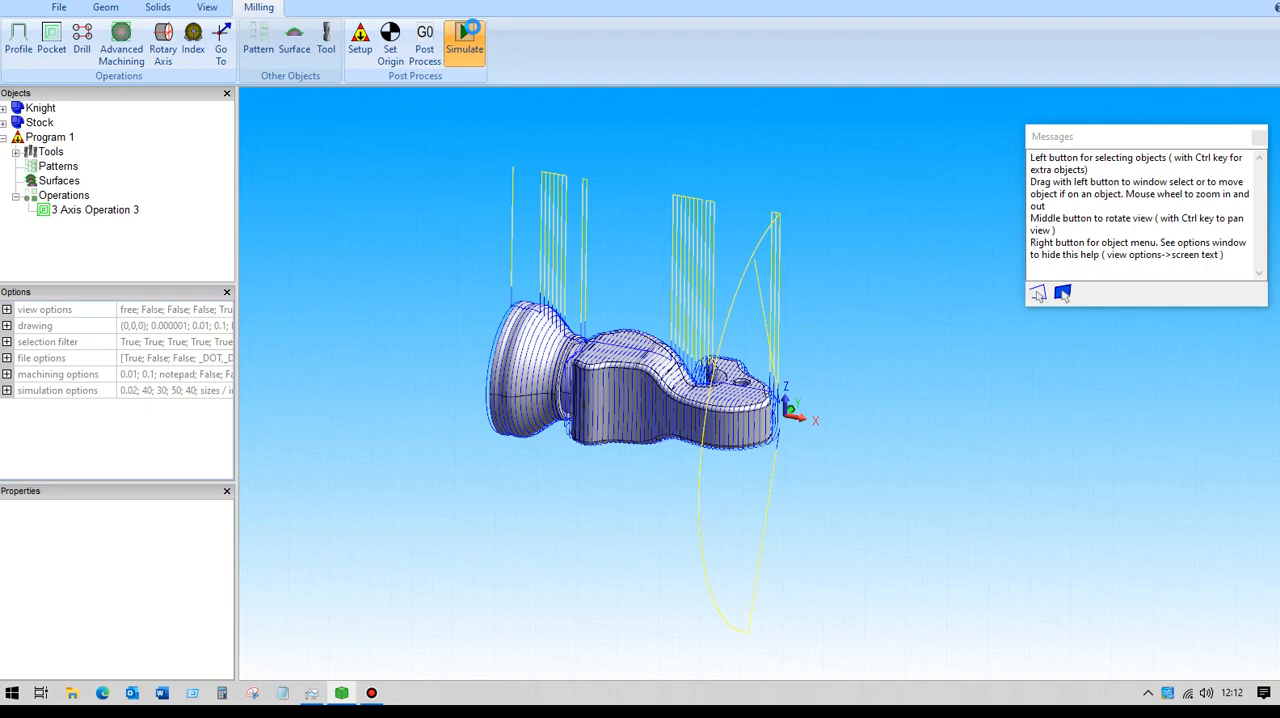
left_click(464, 40)
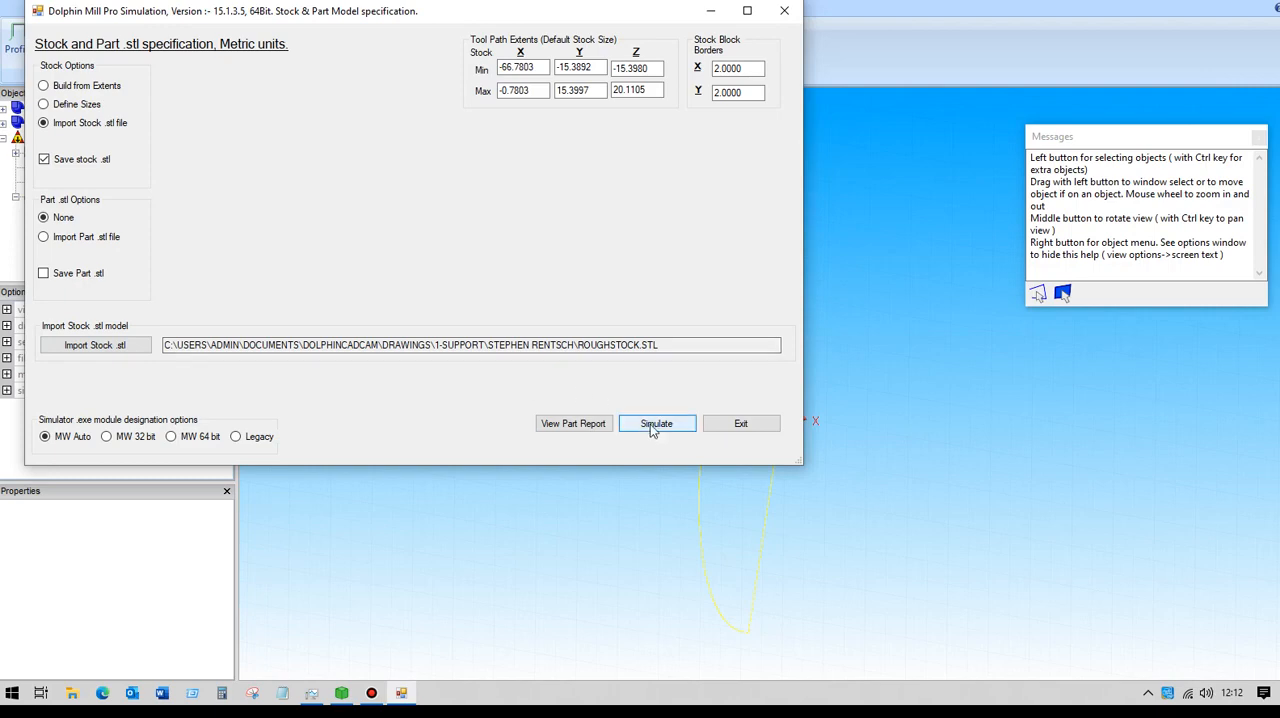
left_click(656, 423)
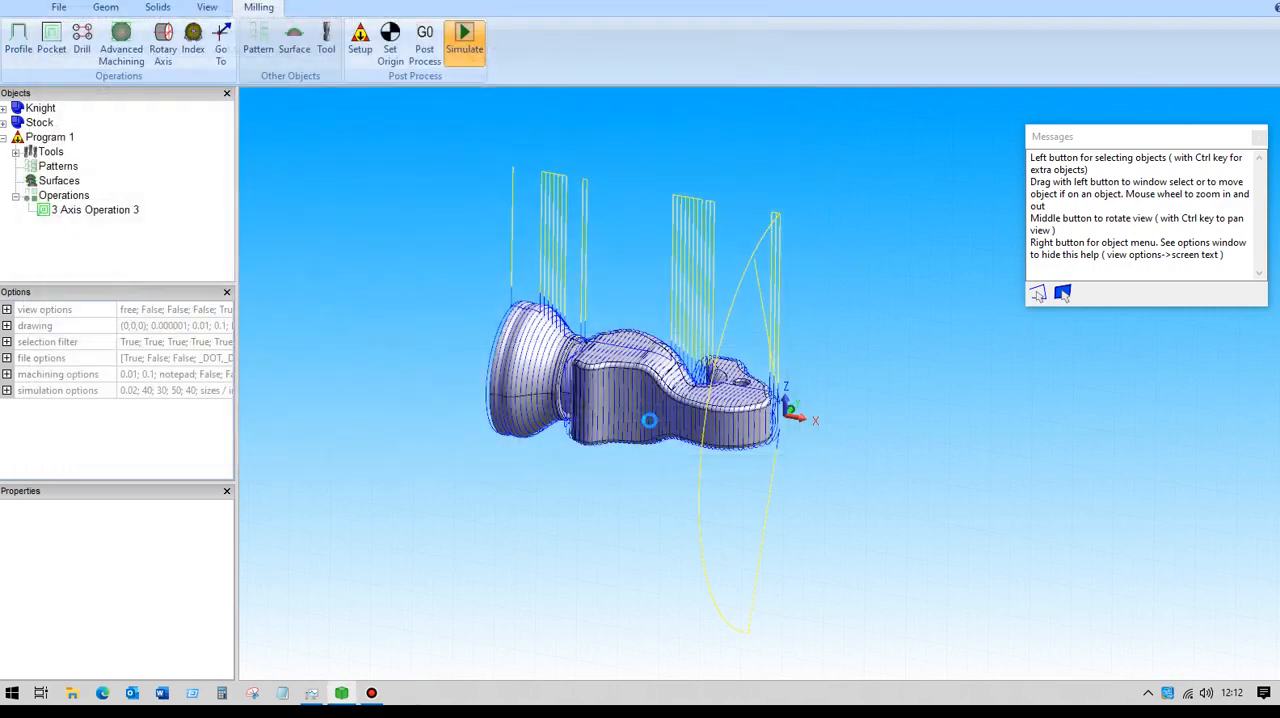
left_click(464, 40)
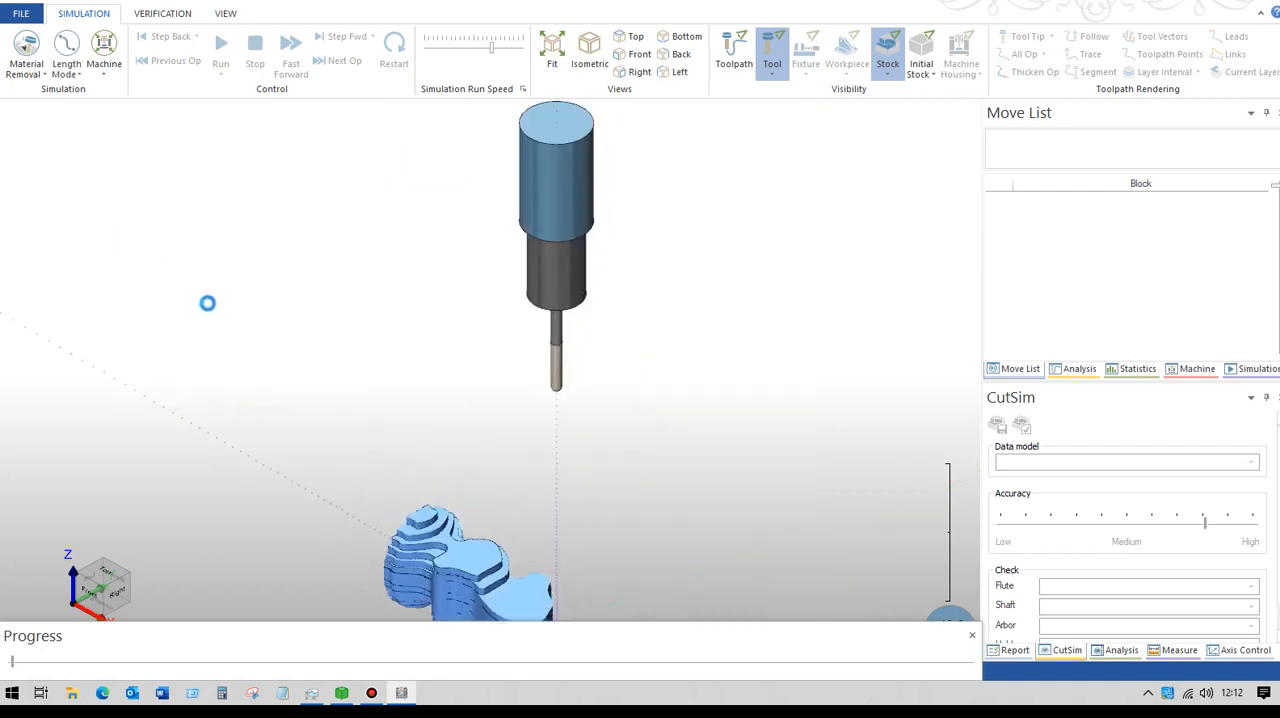
- Run the simulation of 3 Axis Operation 3 and adjust the run speed
left_click(394, 48)
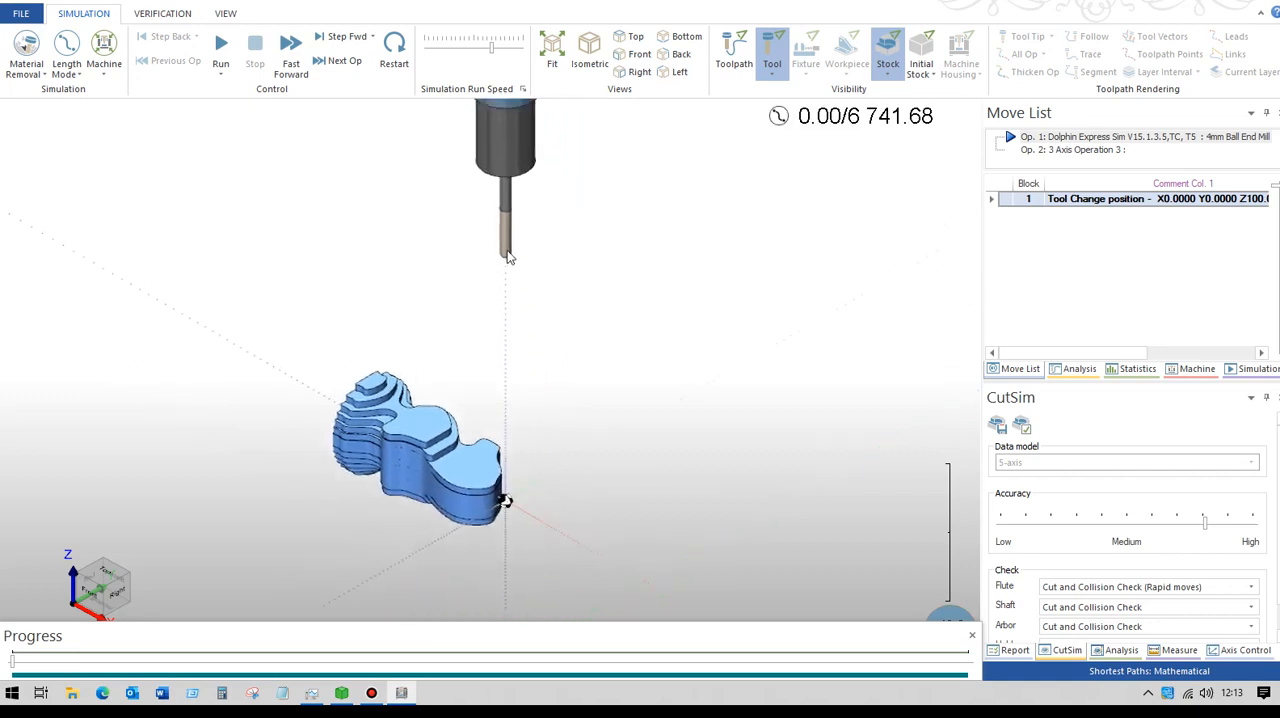
mouse_move(392, 443)
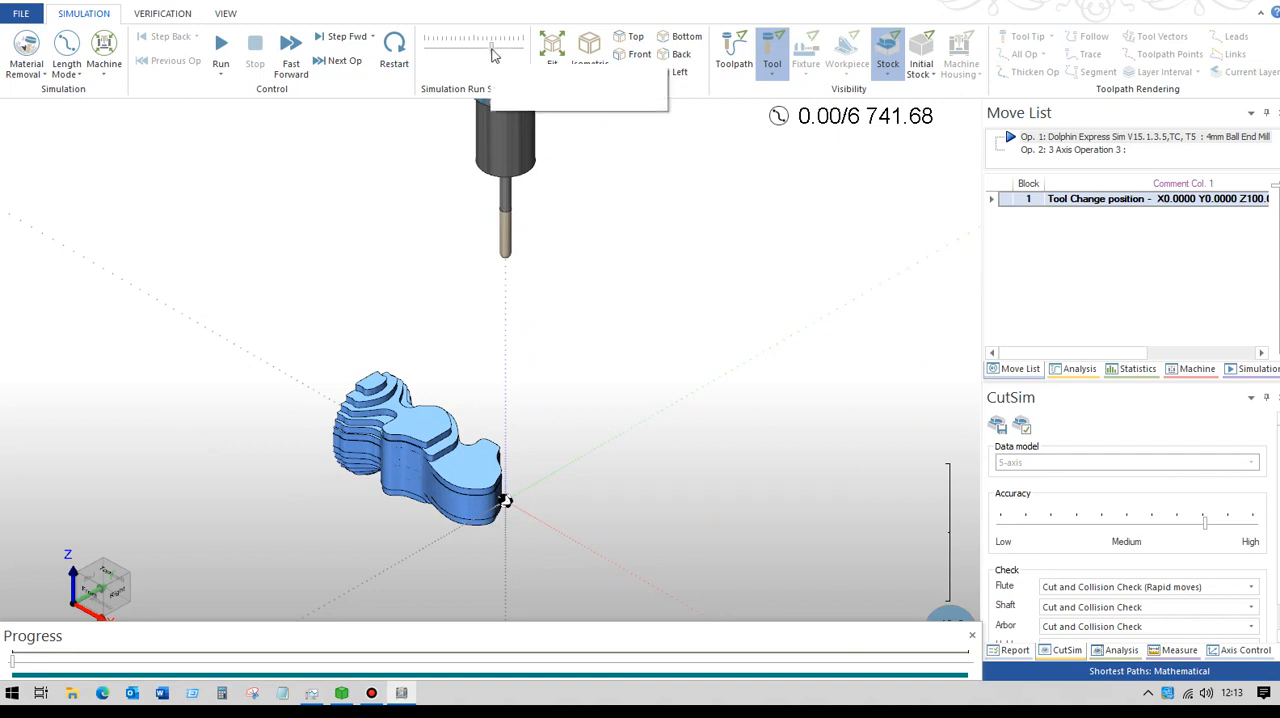
left_click(220, 50)
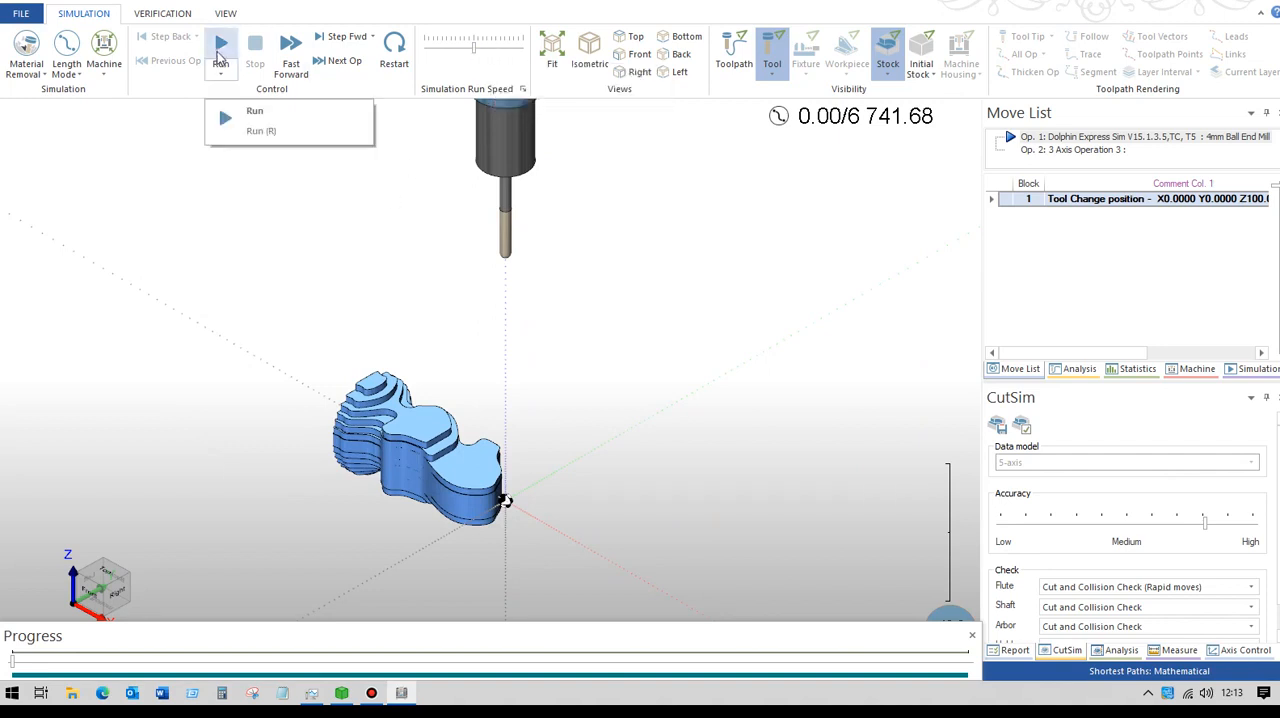
left_click(221, 45)
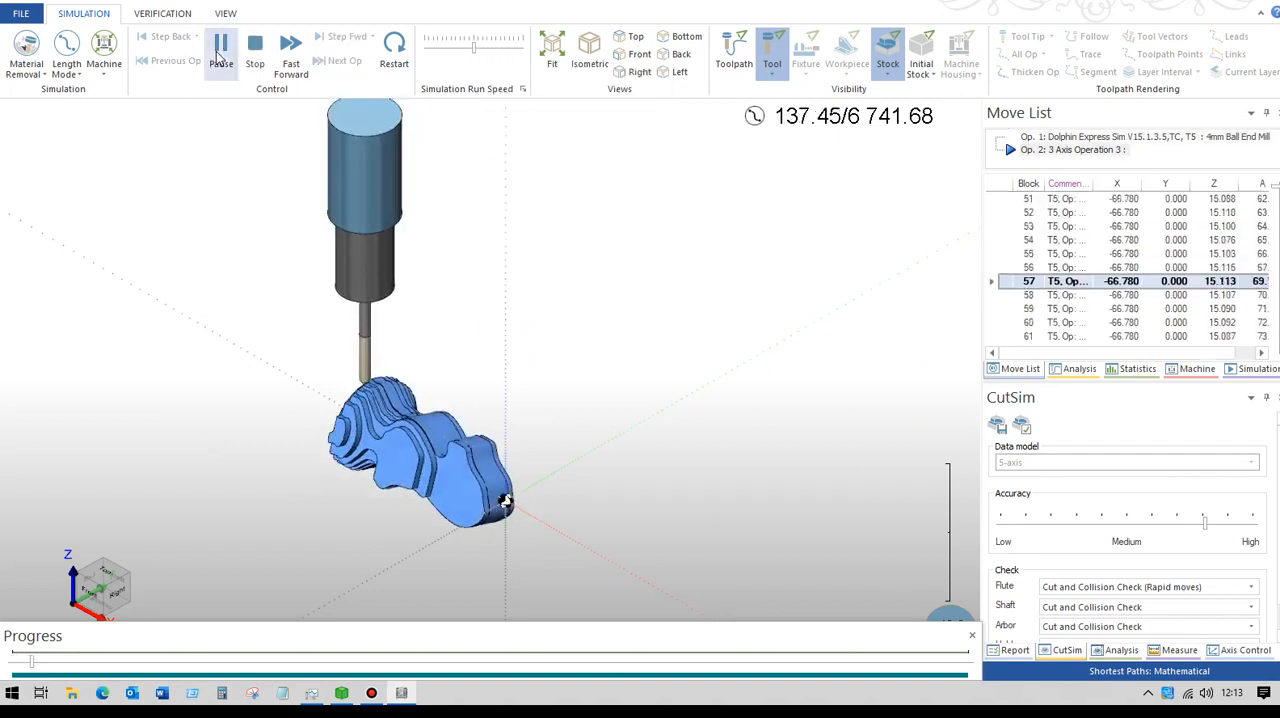
left_click(221, 44)
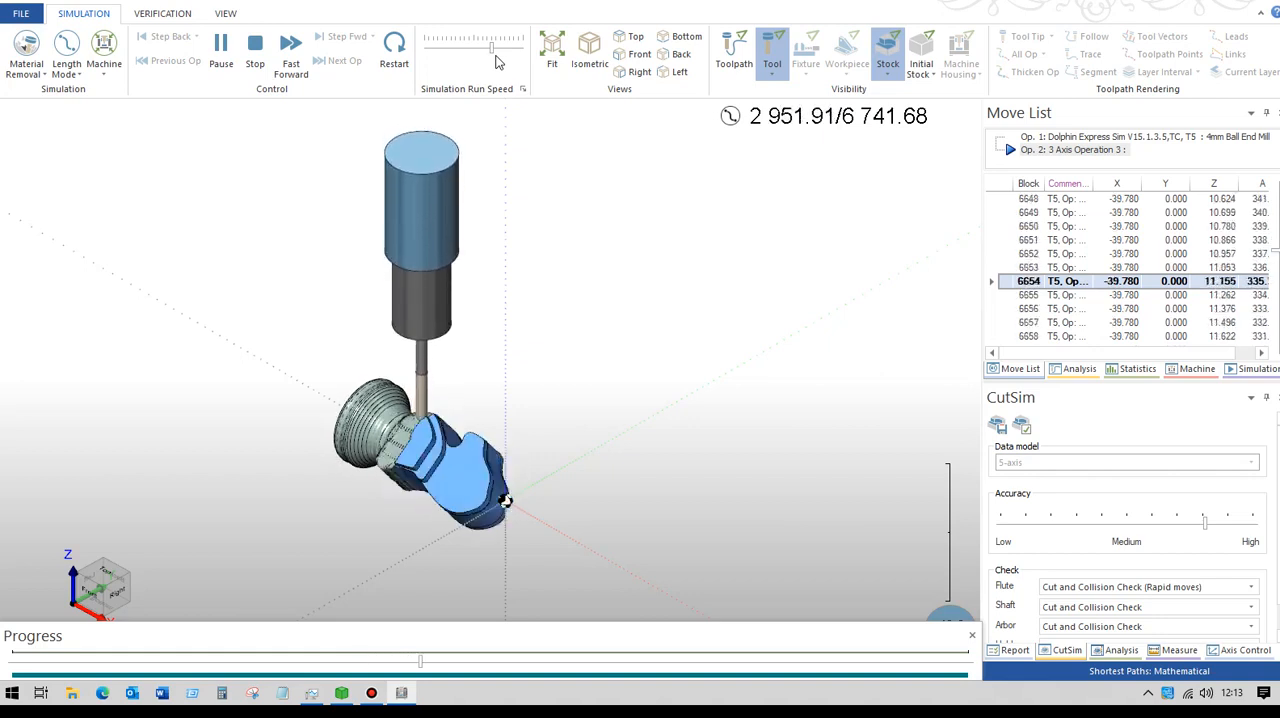
left_click(290, 42)
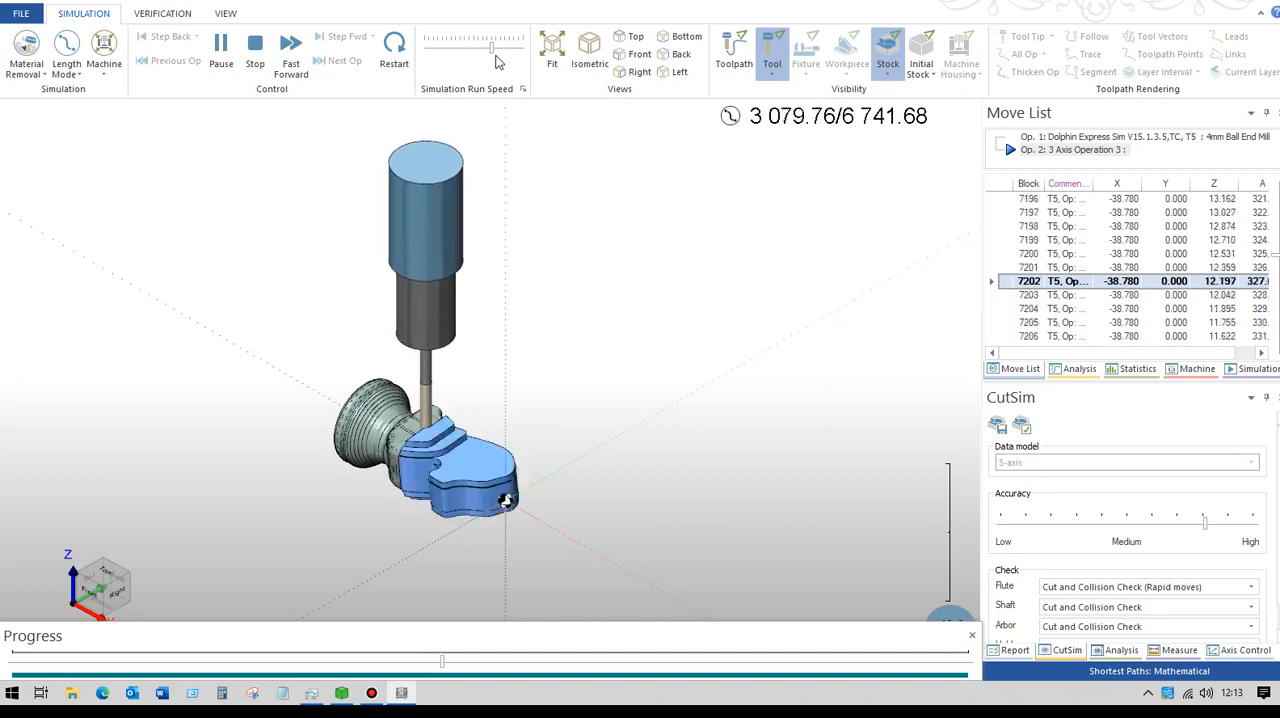